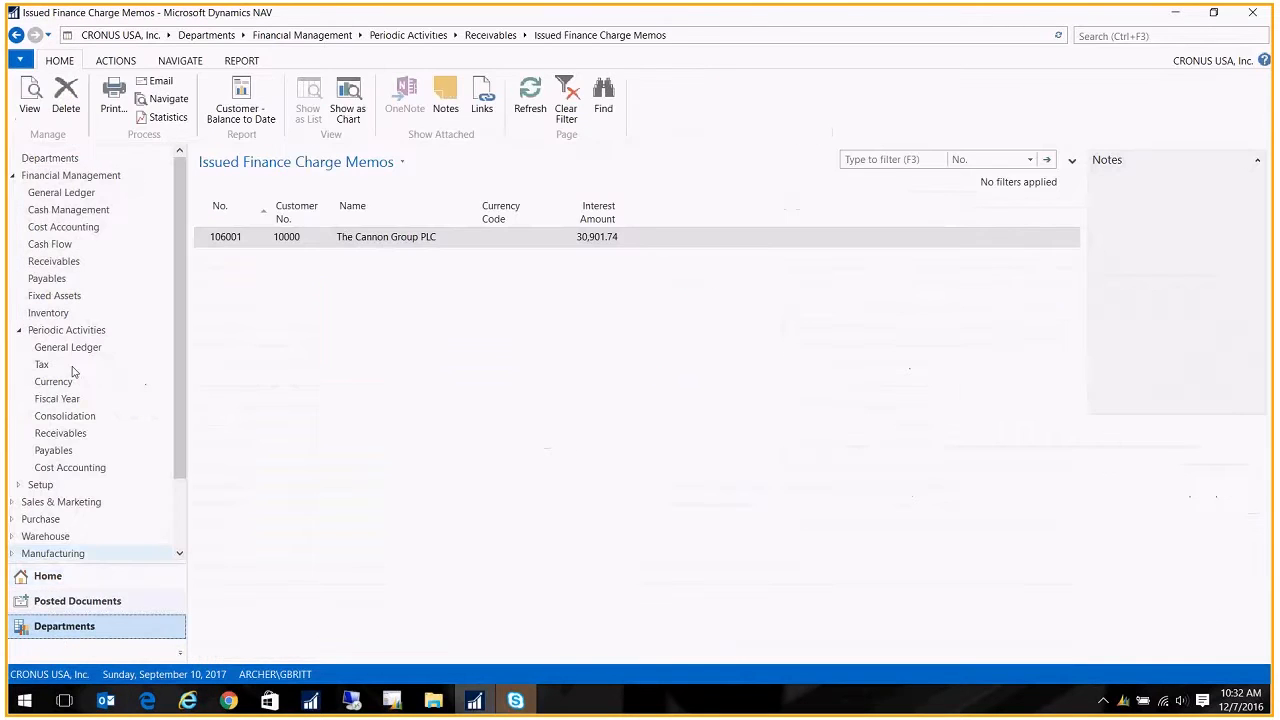
Navigate Financial Management > Receivables > Administration to the Finance Charge Terms list.
{"action": "left_click", "coordinate": [302, 36]}
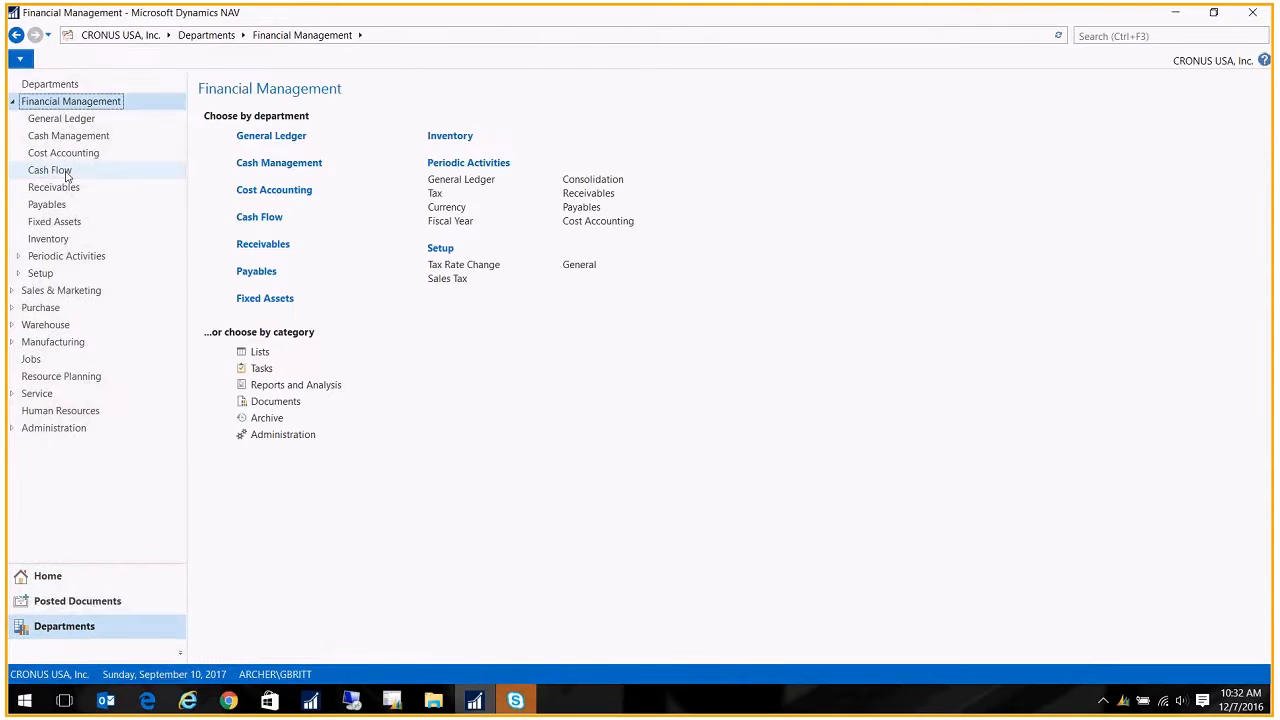
{"action": "mouse_move", "coordinate": [64, 152]}
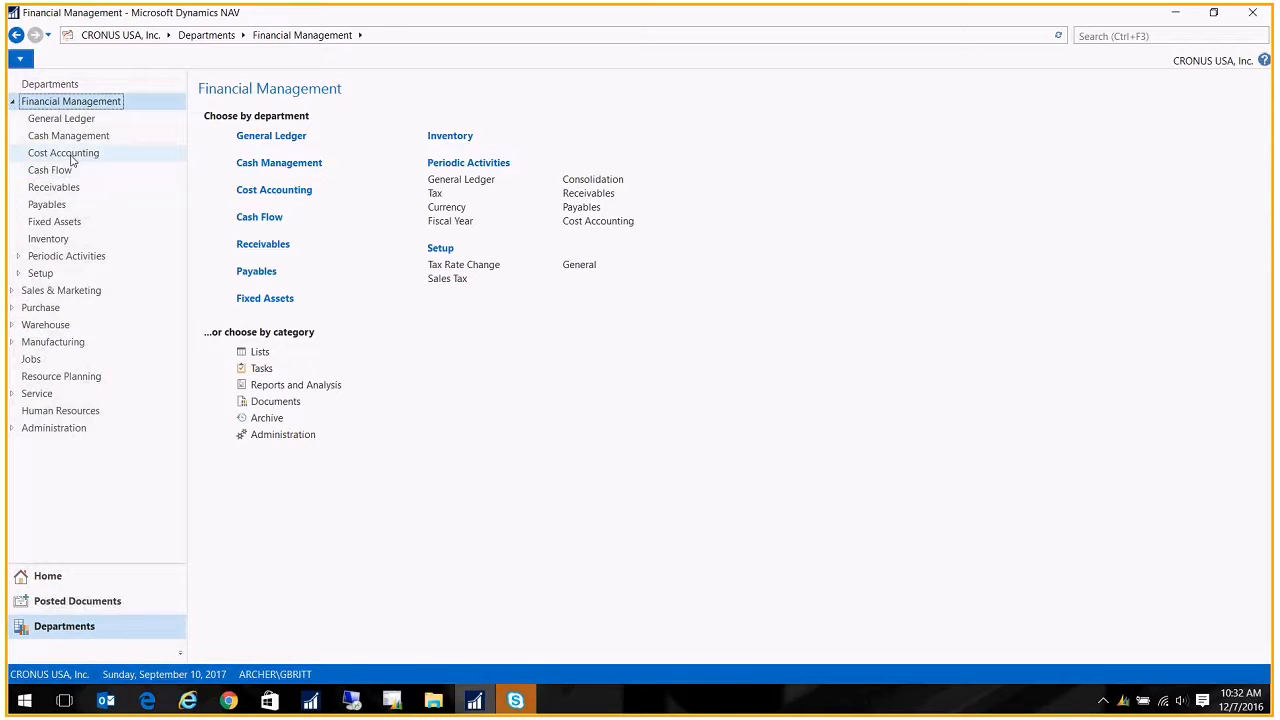
{"action": "left_click", "coordinate": [54, 188]}
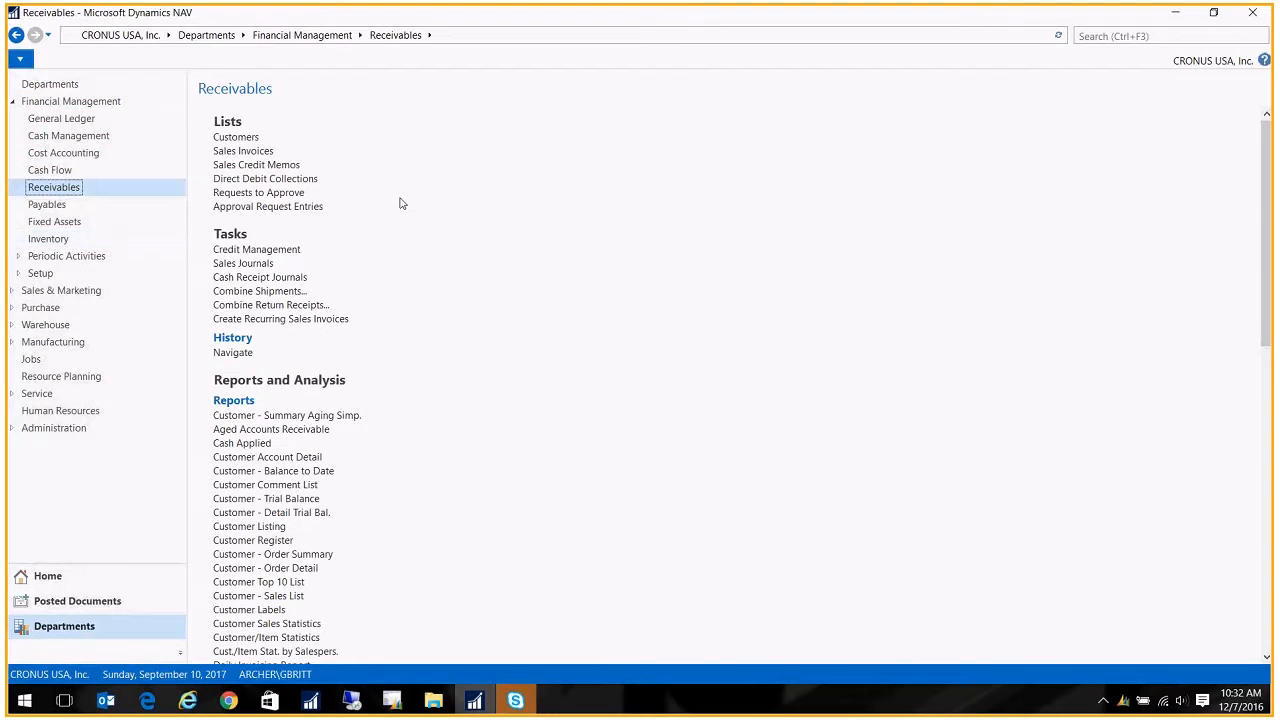
{"action": "scroll", "scroll_direction": "down", "scroll_amount": 3}
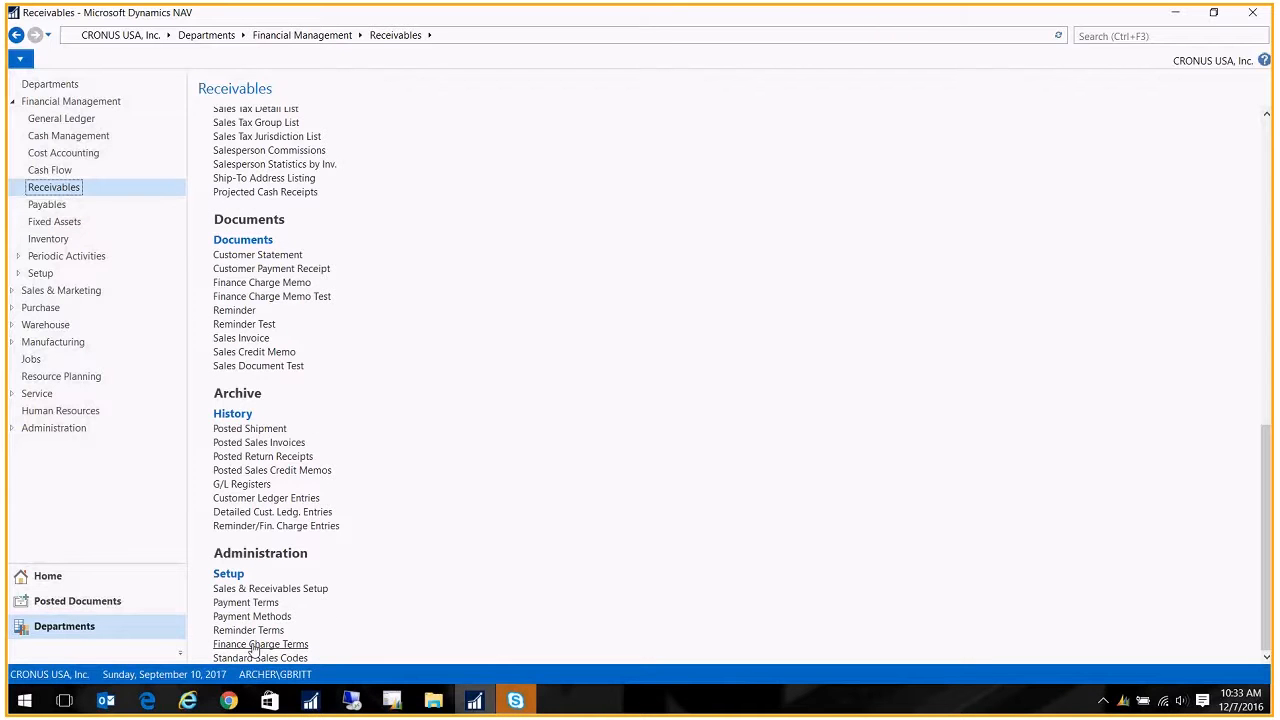
{"action": "left_click", "coordinate": [260, 644]}
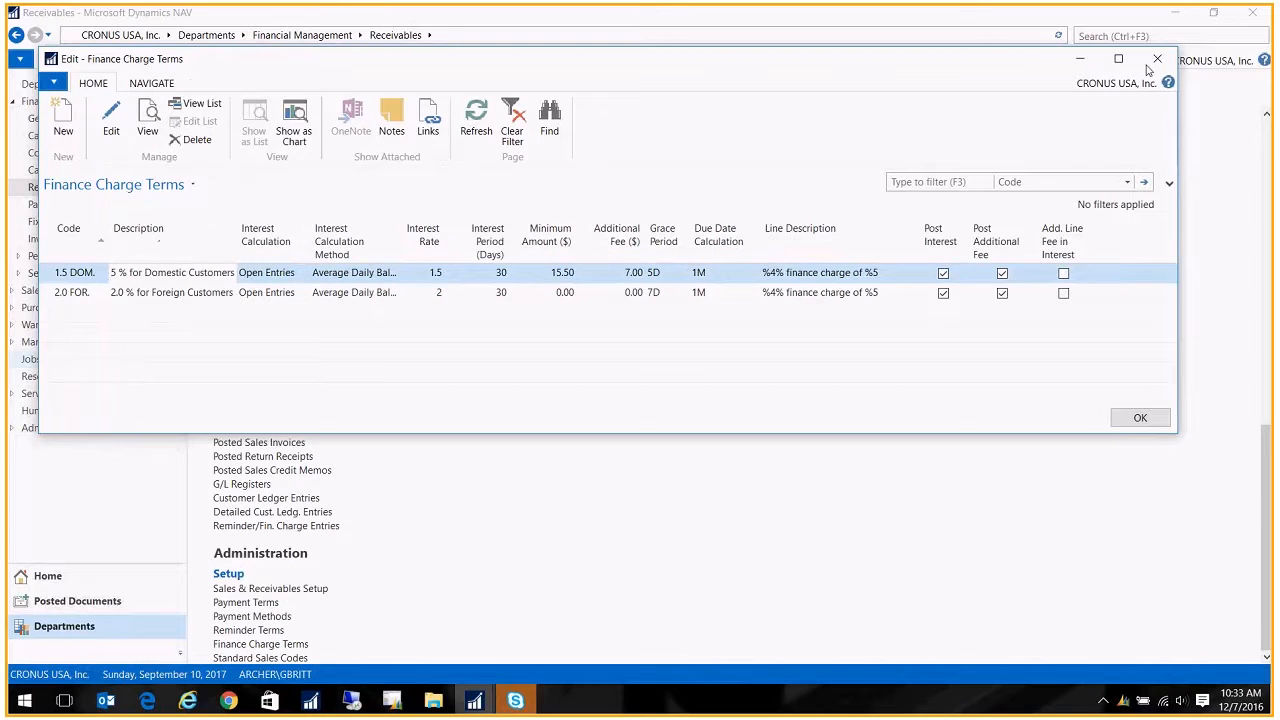
Maximize the window and review the domestic term's description, interest calculation and calculation method.
{"action": "left_click", "coordinate": [1118, 58]}
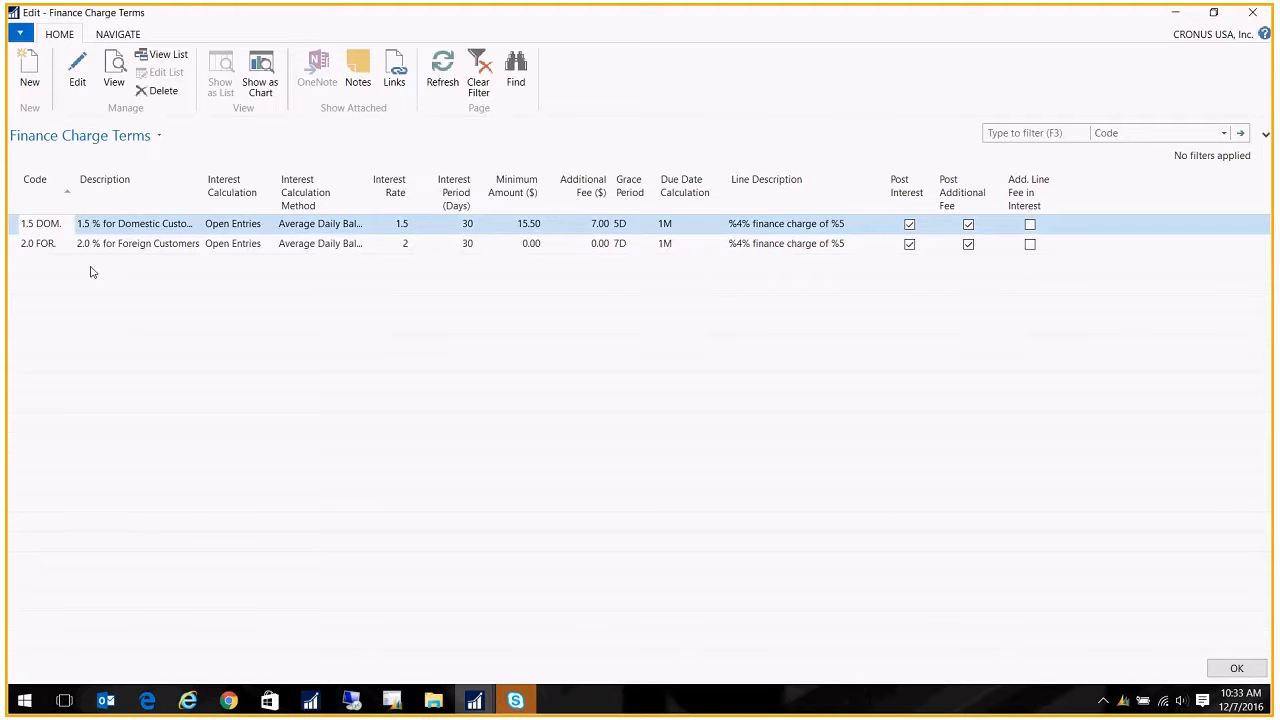
{"action": "mouse_move", "coordinate": [196, 204]}
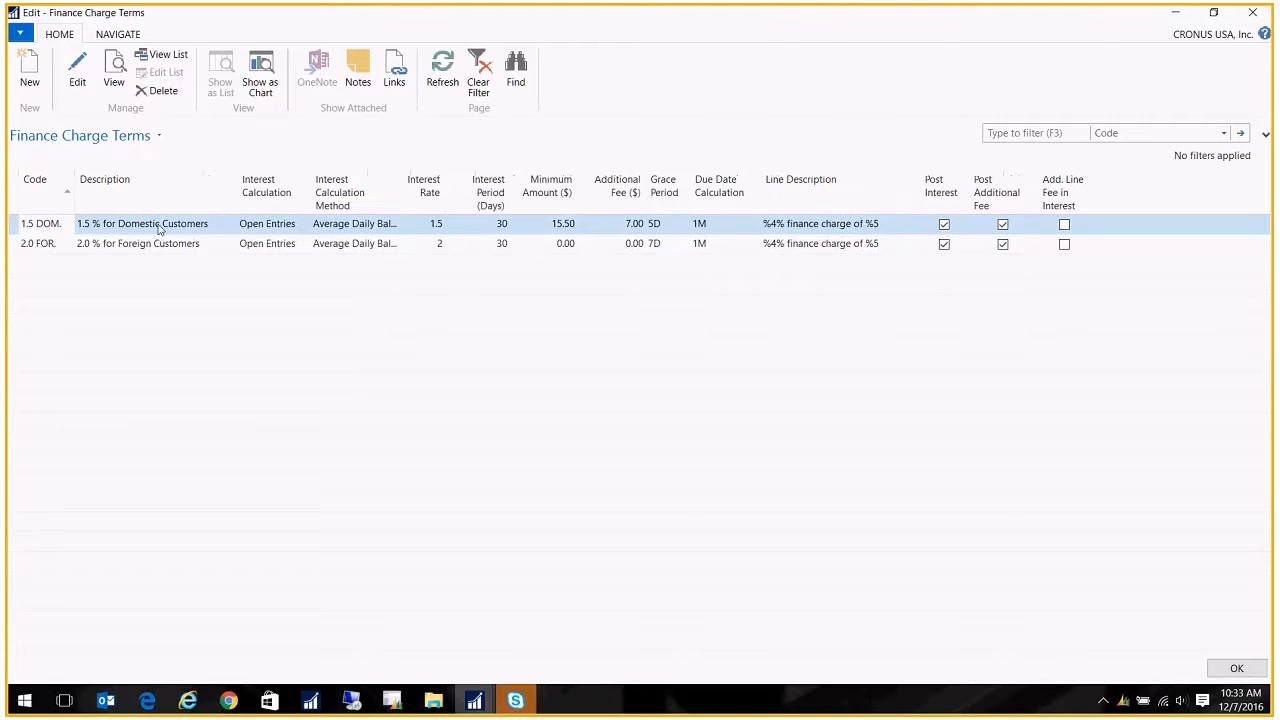
{"action": "left_click", "coordinate": [268, 224]}
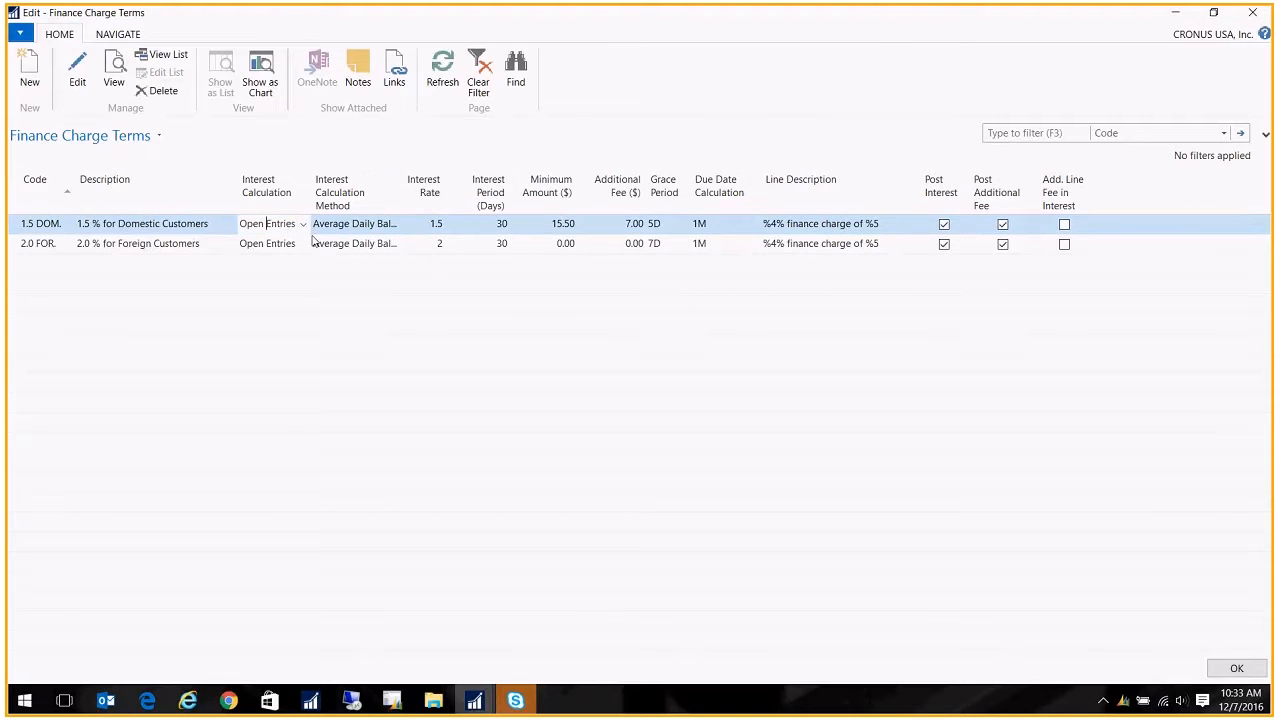
{"action": "left_click", "coordinate": [304, 224]}
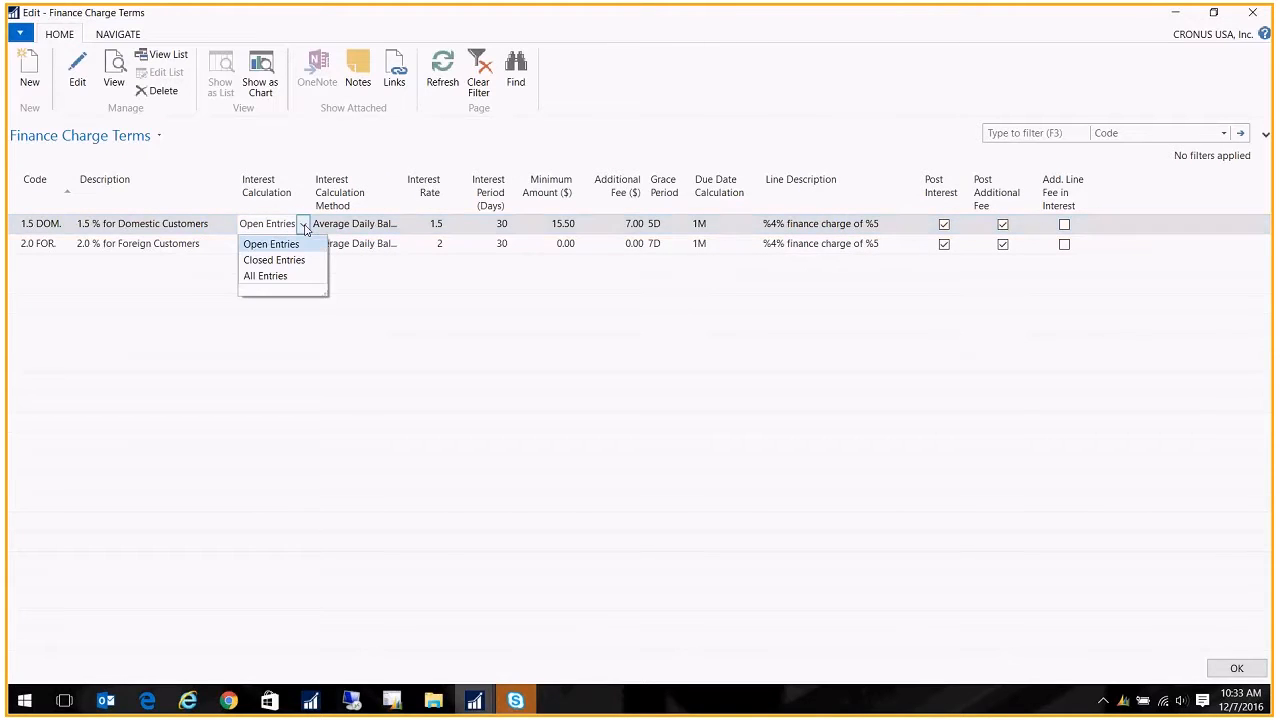
{"action": "mouse_move", "coordinate": [292, 260]}
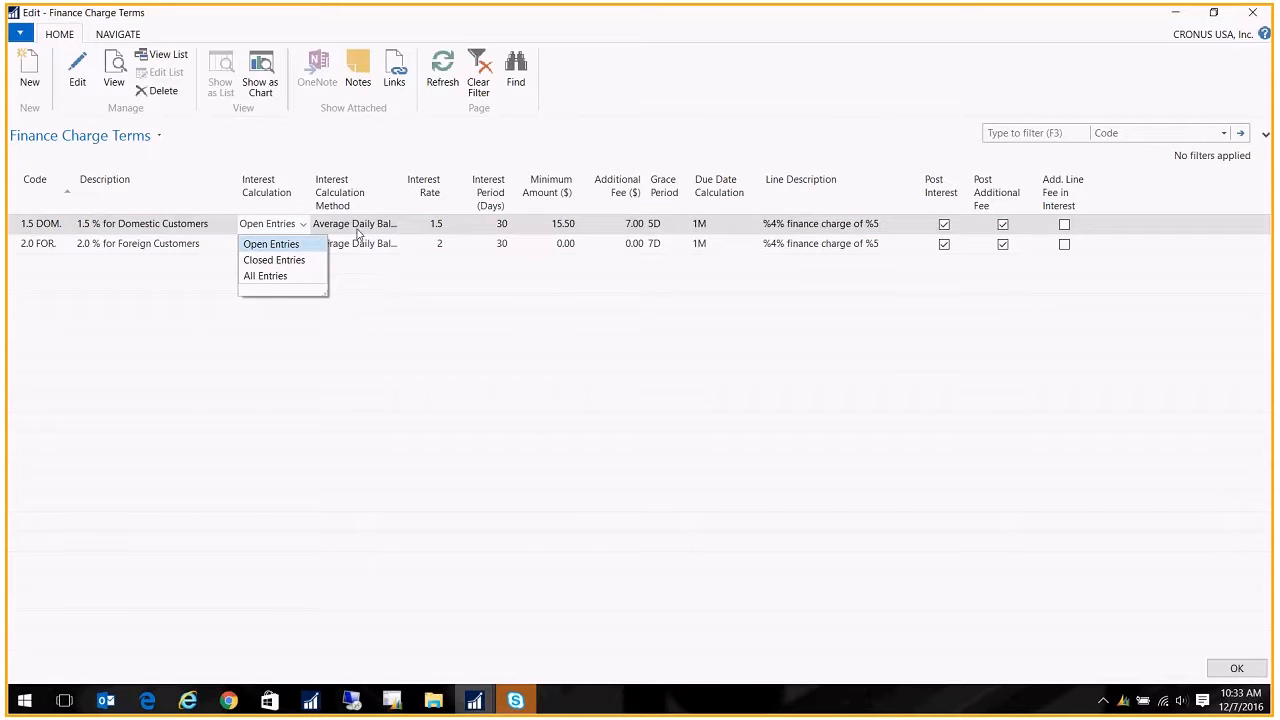
{"action": "left_click", "coordinate": [272, 244]}
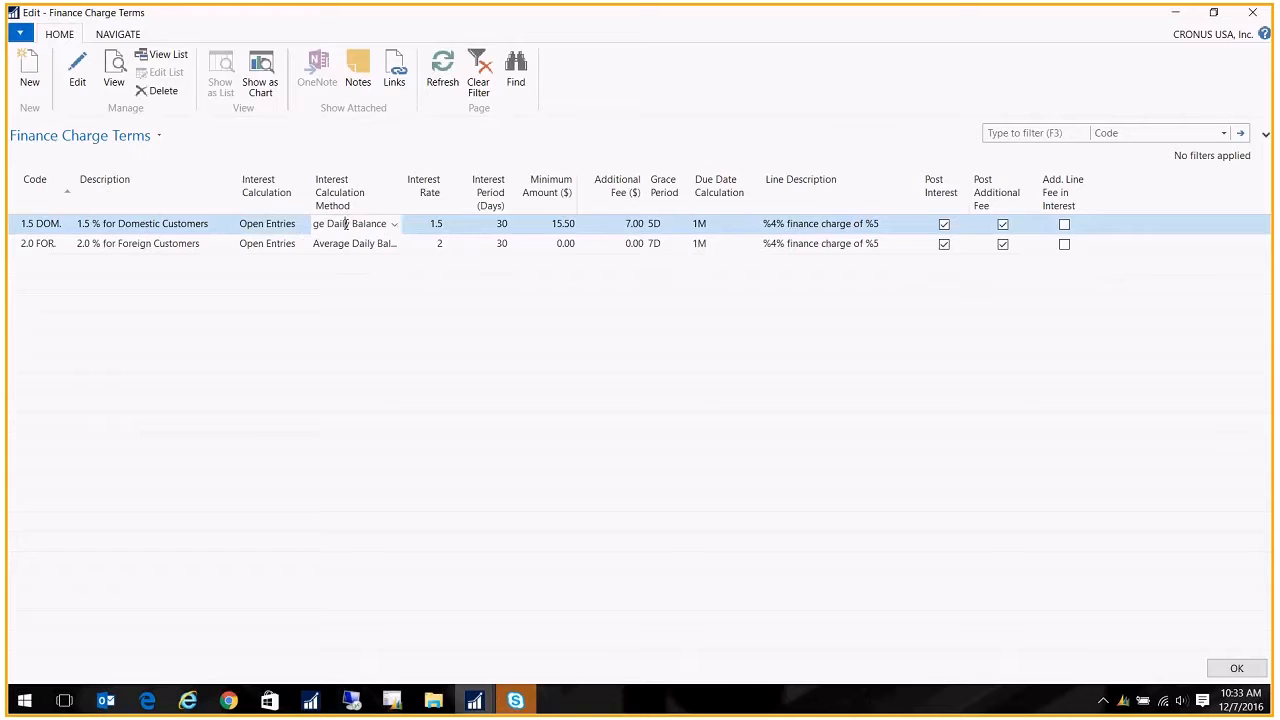
{"action": "left_click", "coordinate": [394, 224]}
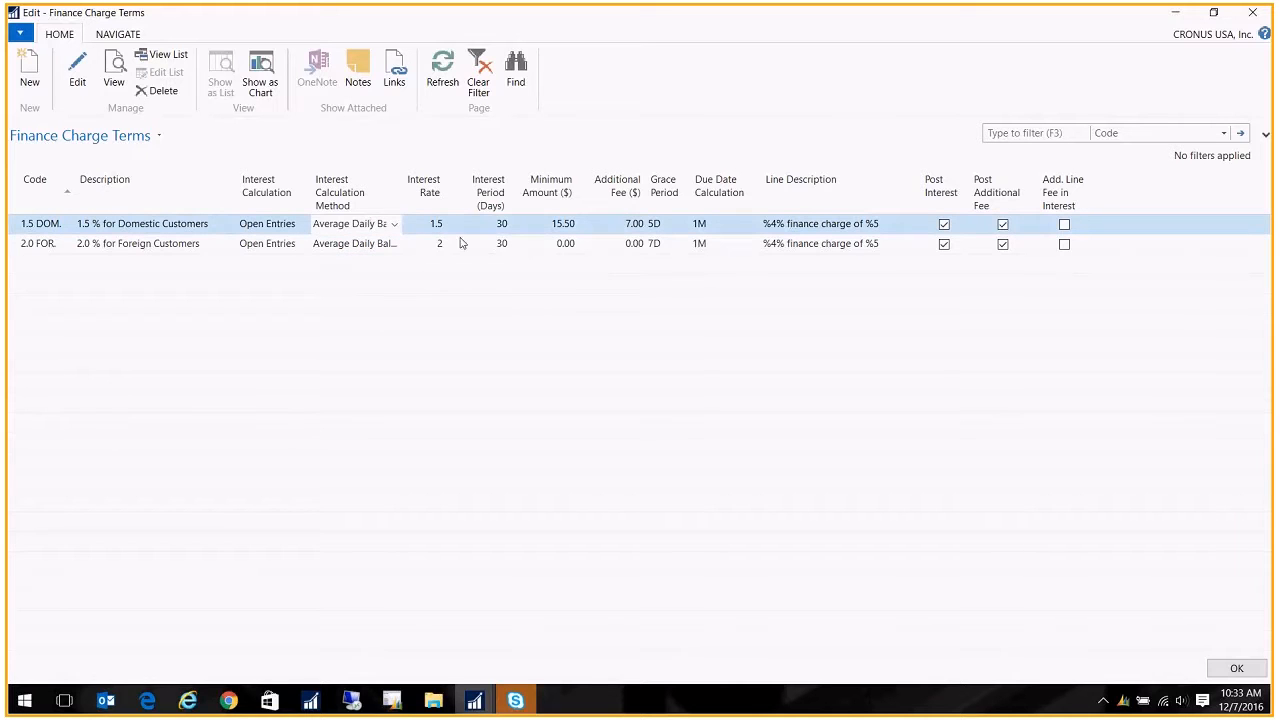
Review the domestic term's interest rate, interest period and line description.
{"action": "left_click", "coordinate": [436, 224]}
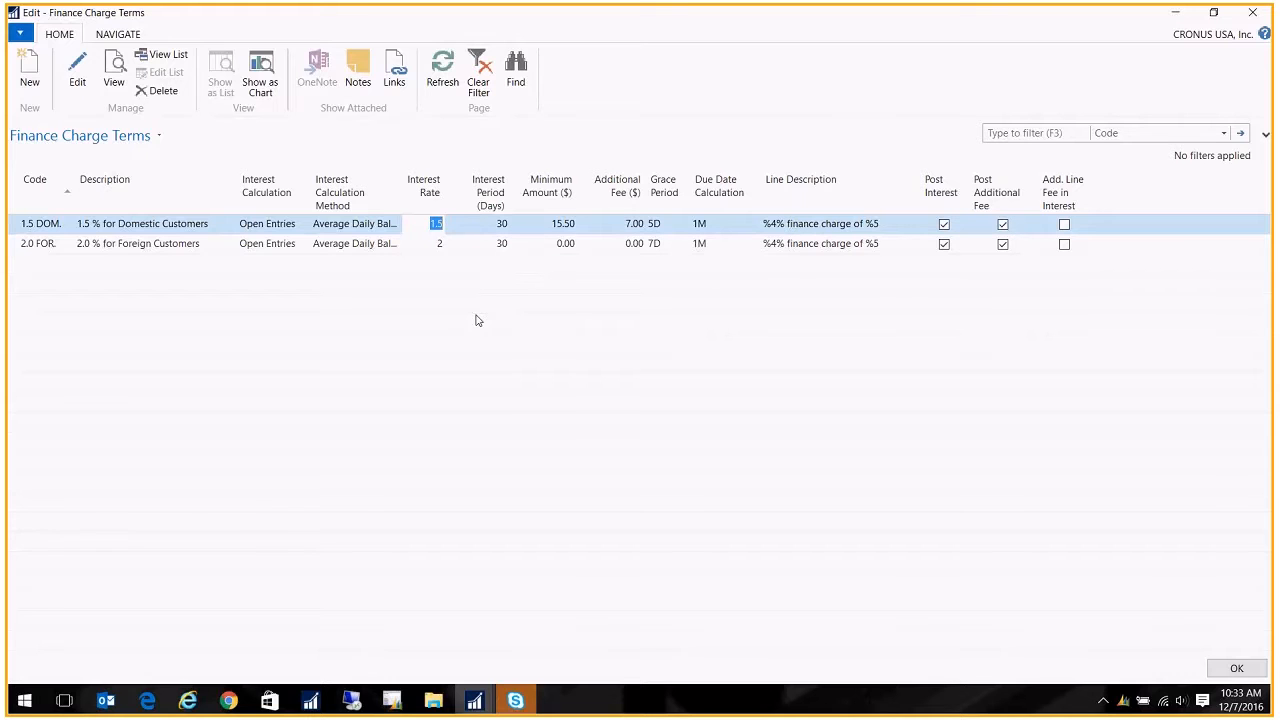
{"action": "left_click", "coordinate": [488, 224]}
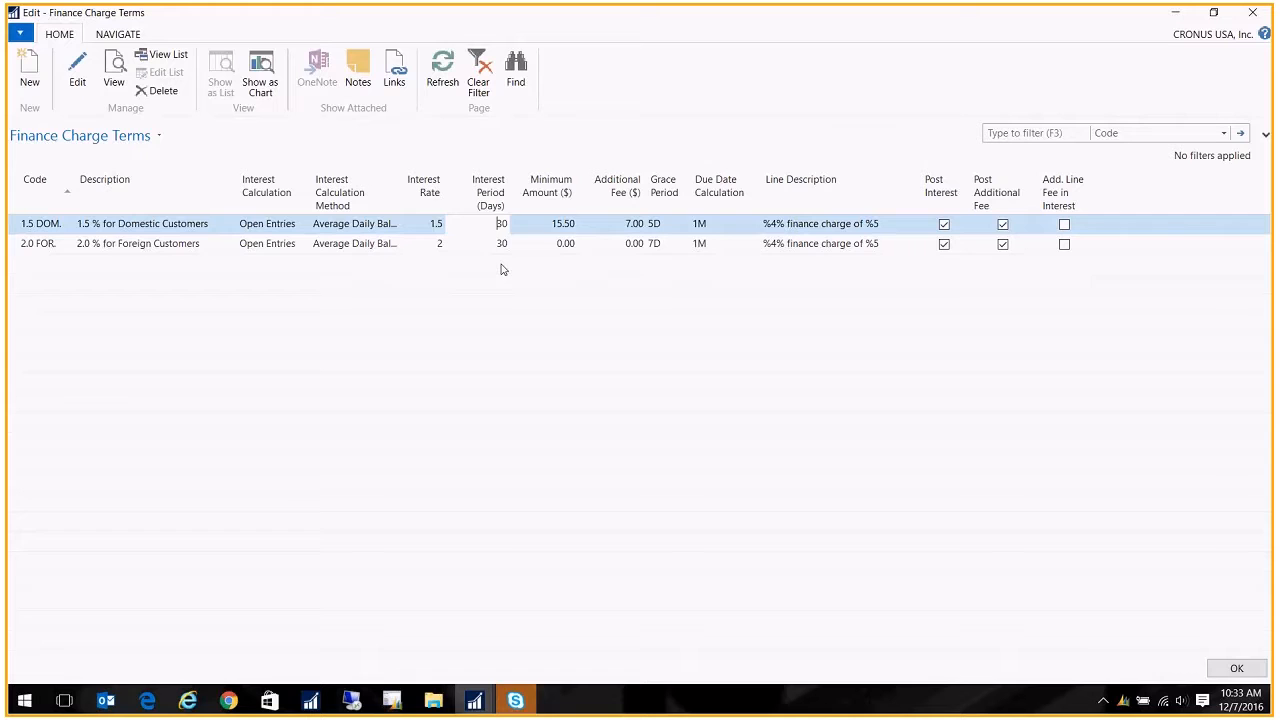
{"action": "left_click", "coordinate": [564, 224]}
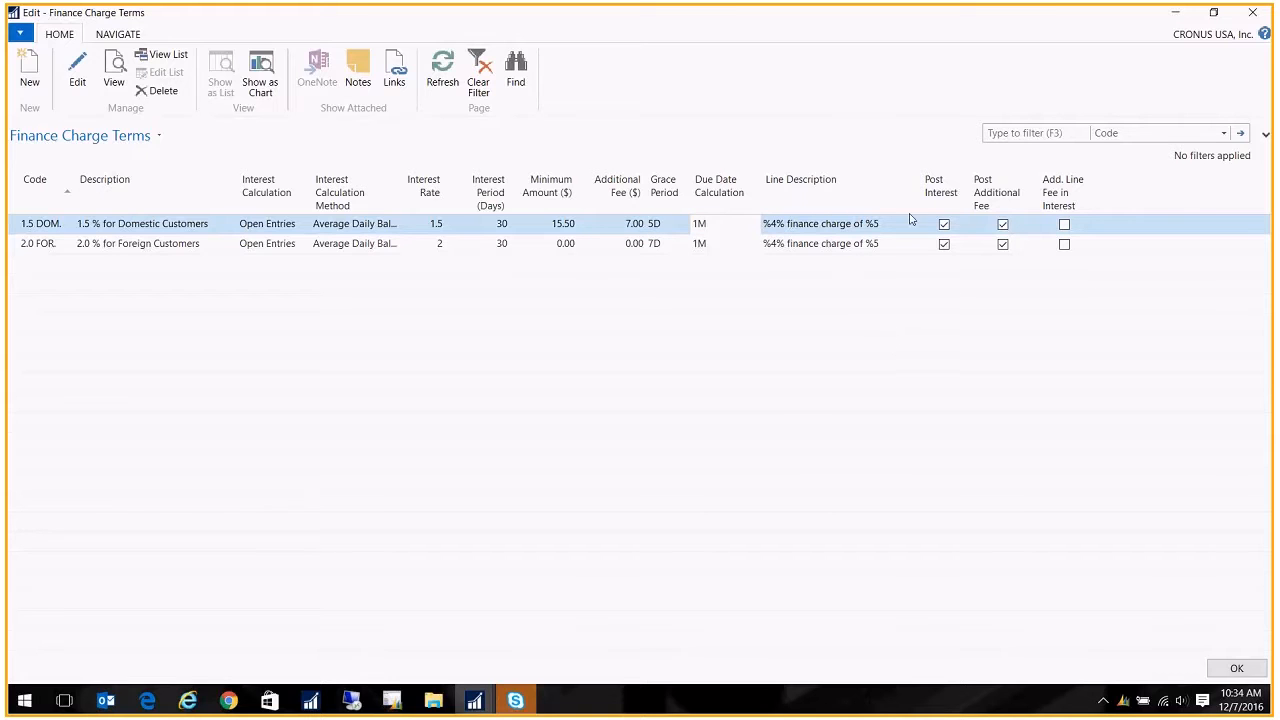
{"action": "mouse_move", "coordinate": [876, 230]}
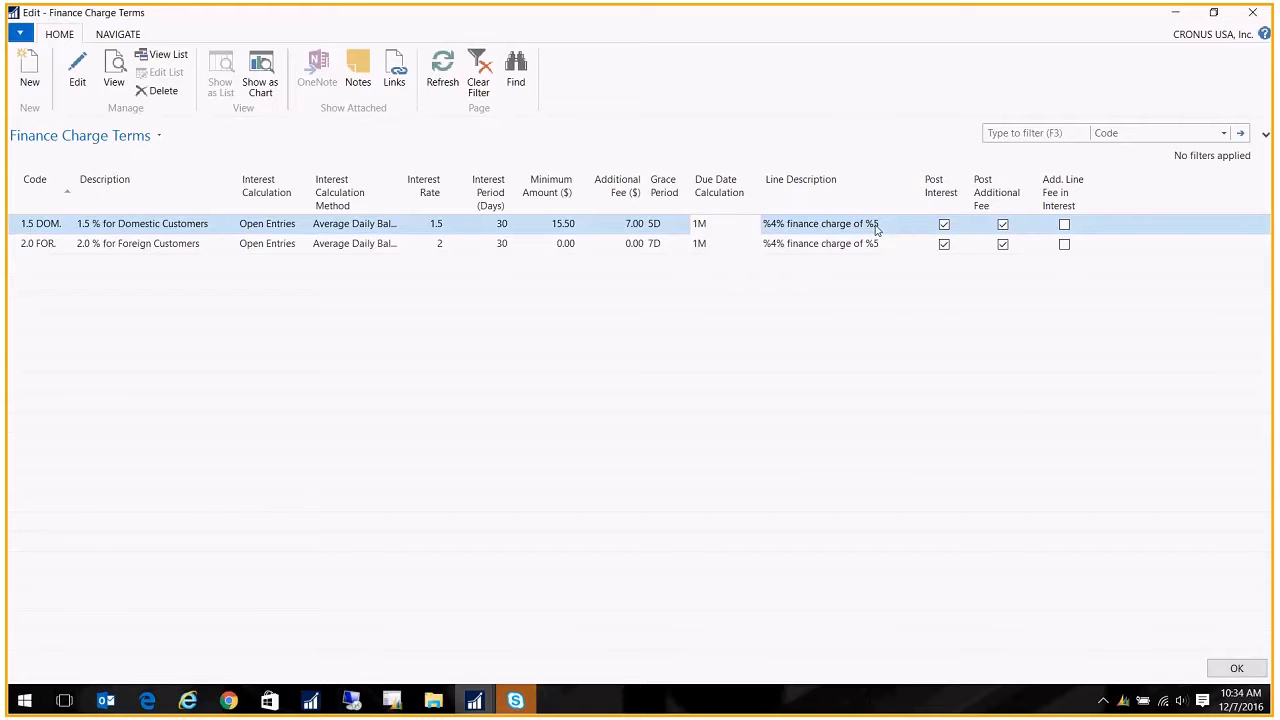
{"action": "left_click", "coordinate": [820, 224]}
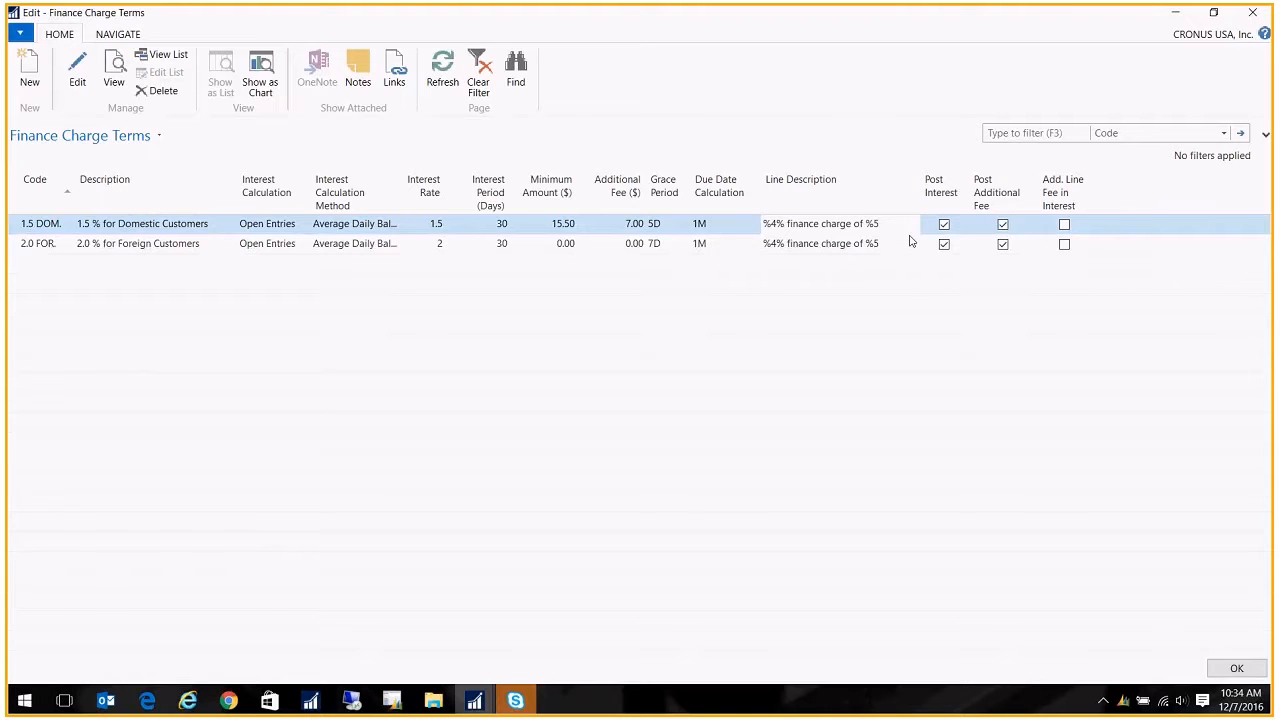
{"action": "left_click", "coordinate": [820, 224]}
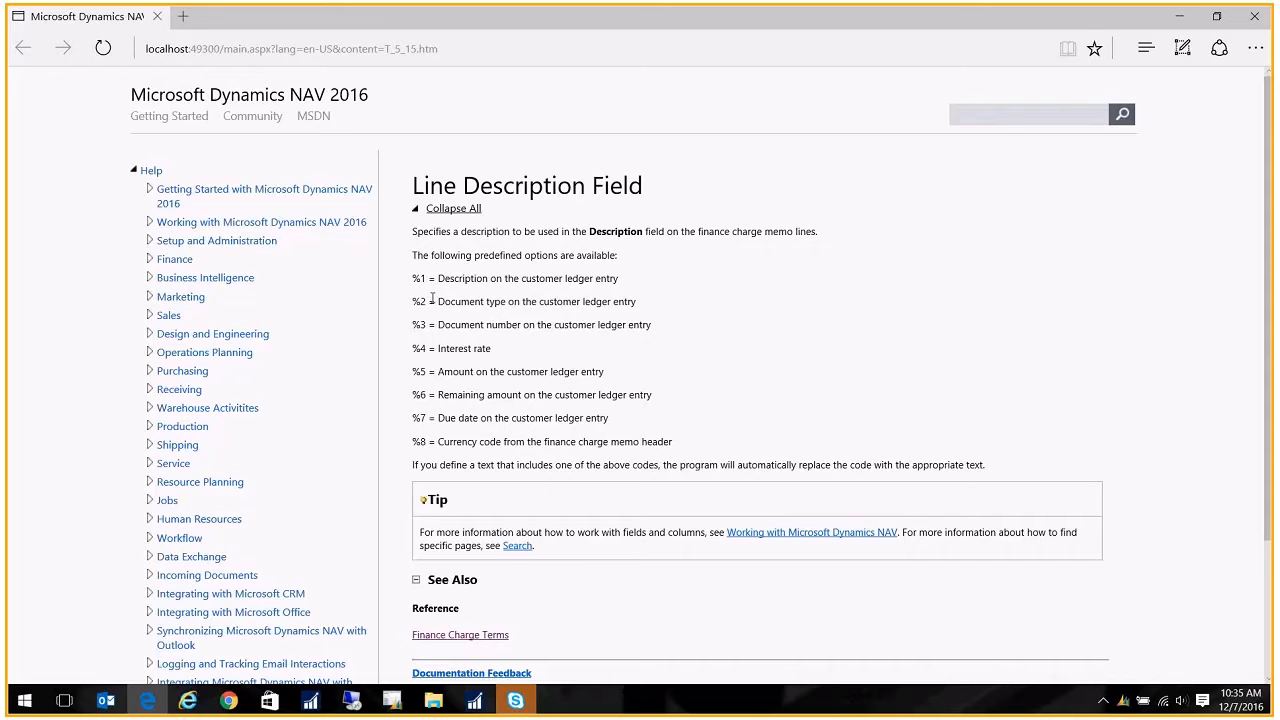
{"action": "mouse_move", "coordinate": [440, 460]}
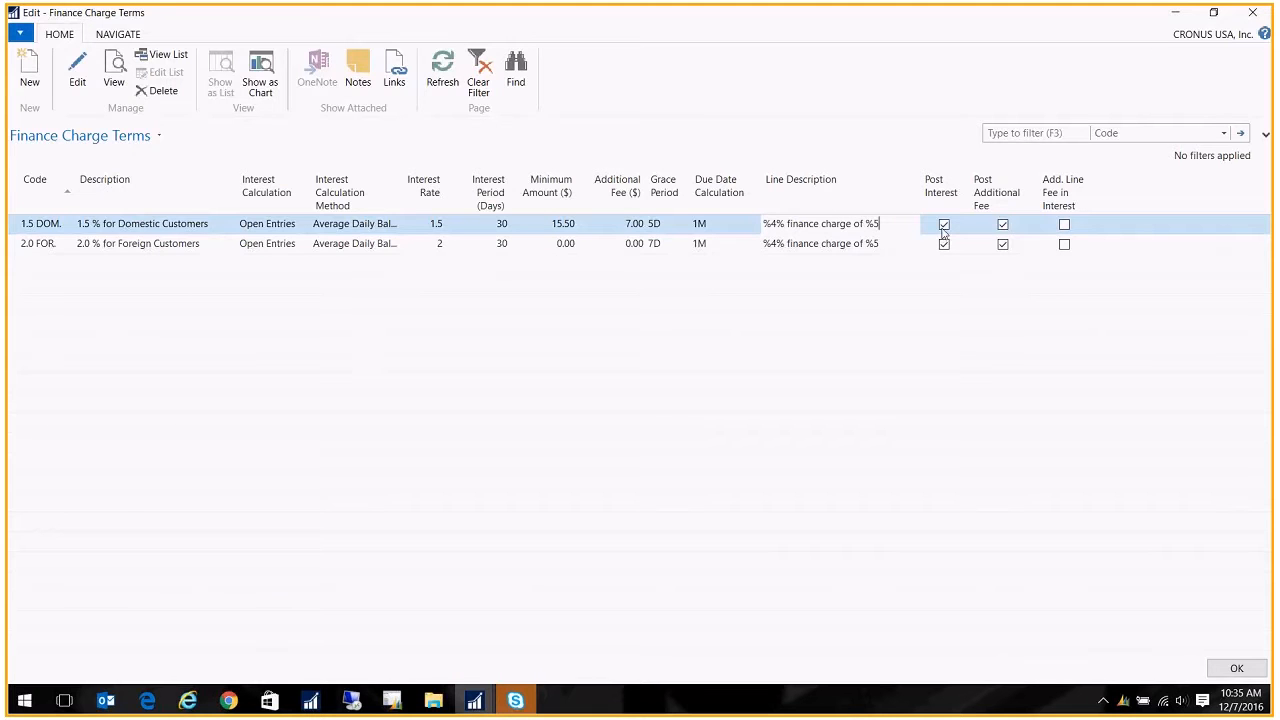
Inspect the domestic term's Post Interest setting before leaving the terms list.
{"action": "left_click", "coordinate": [944, 224]}
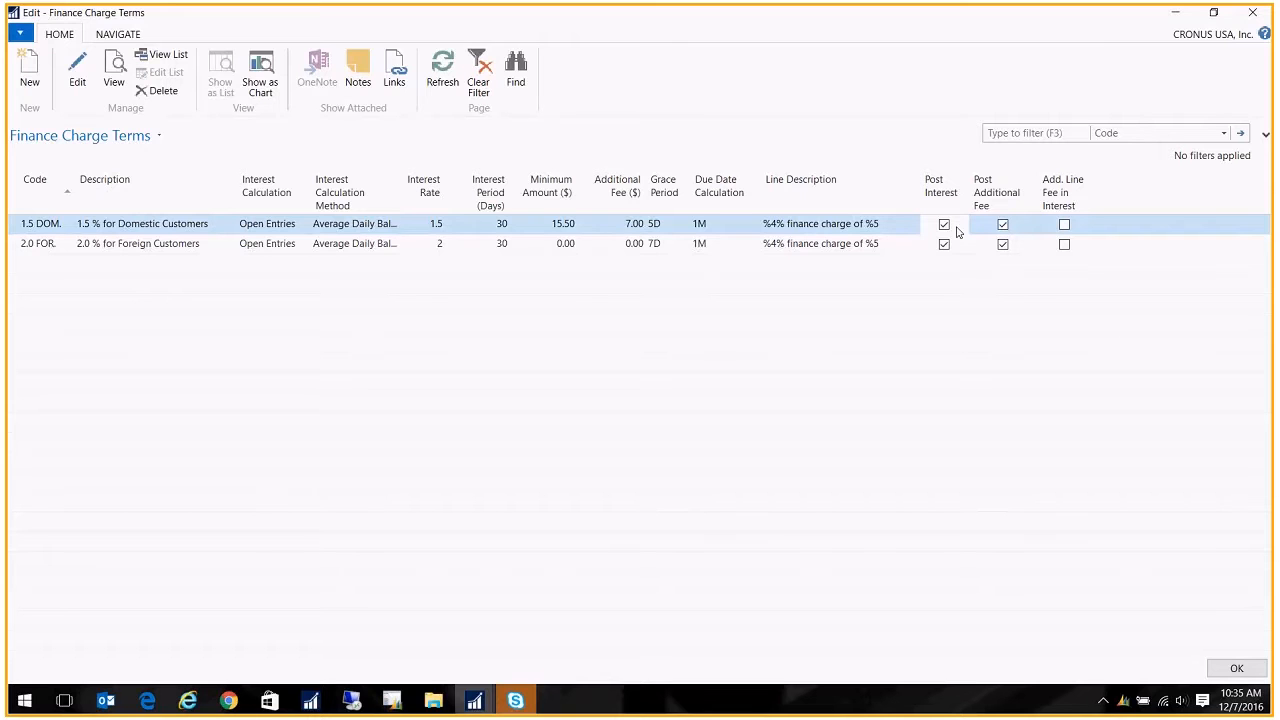
{"action": "mouse_move", "coordinate": [1016, 224]}
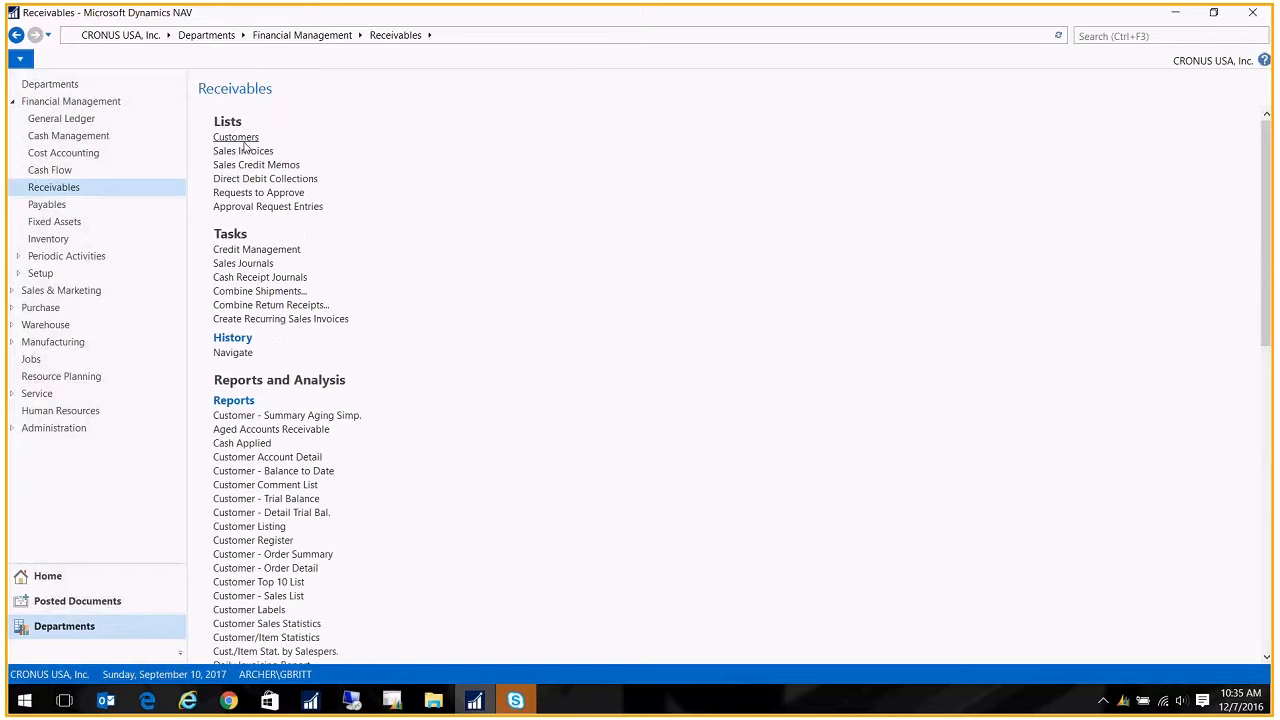
Show customer 10000 The Cannon Group PLC's invoicing details with the Customer Posting Group choices listed.
{"action": "left_click", "coordinate": [236, 136]}
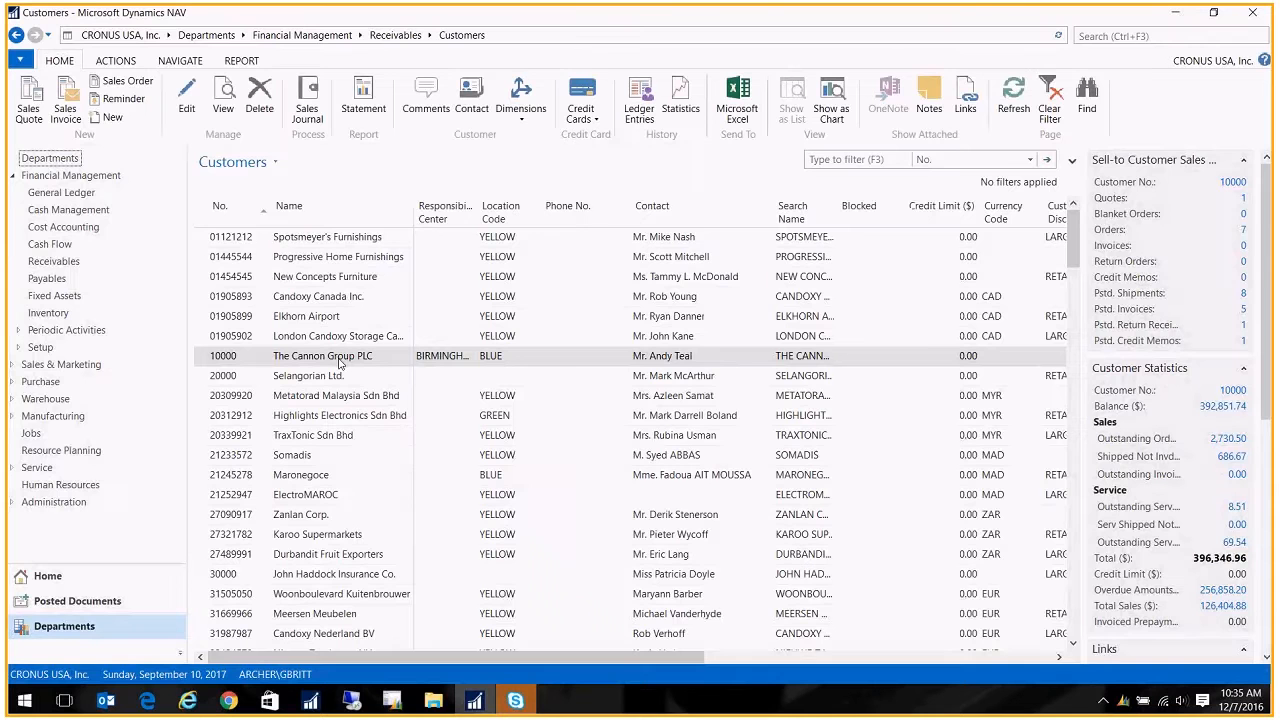
{"action": "double_click", "coordinate": [322, 356]}
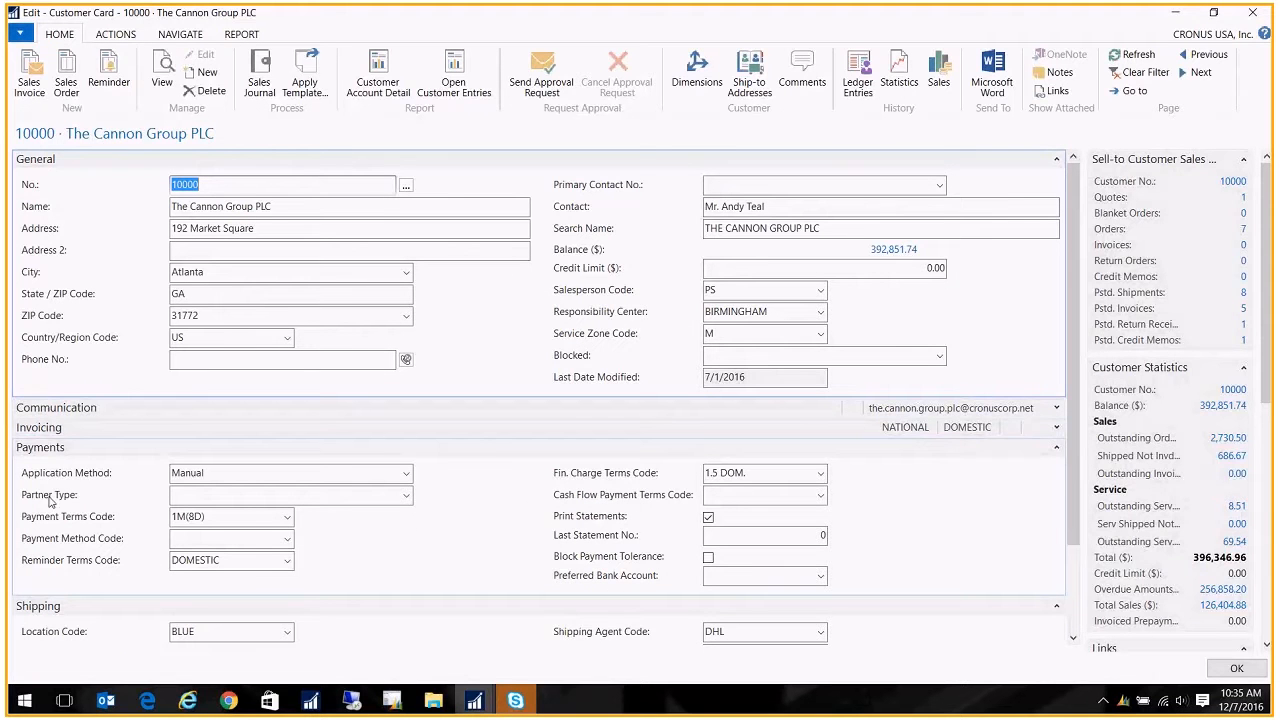
{"action": "mouse_move", "coordinate": [598, 488]}
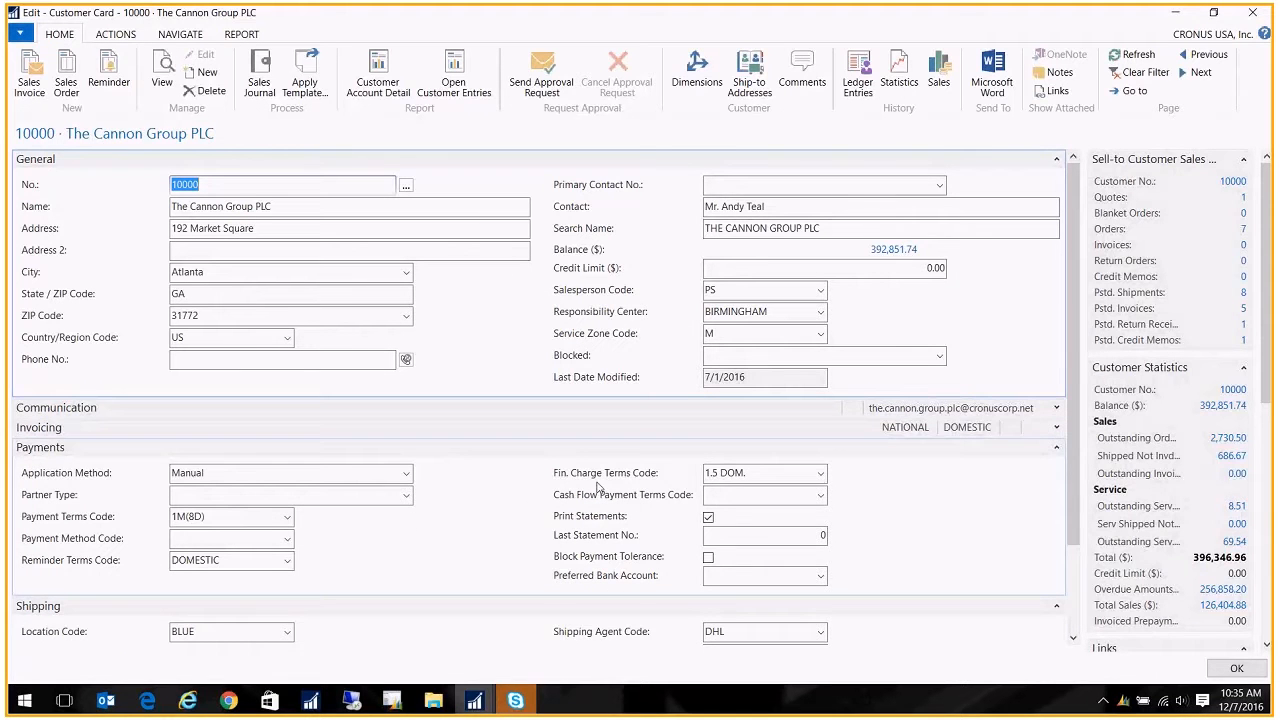
{"action": "mouse_move", "coordinate": [660, 488]}
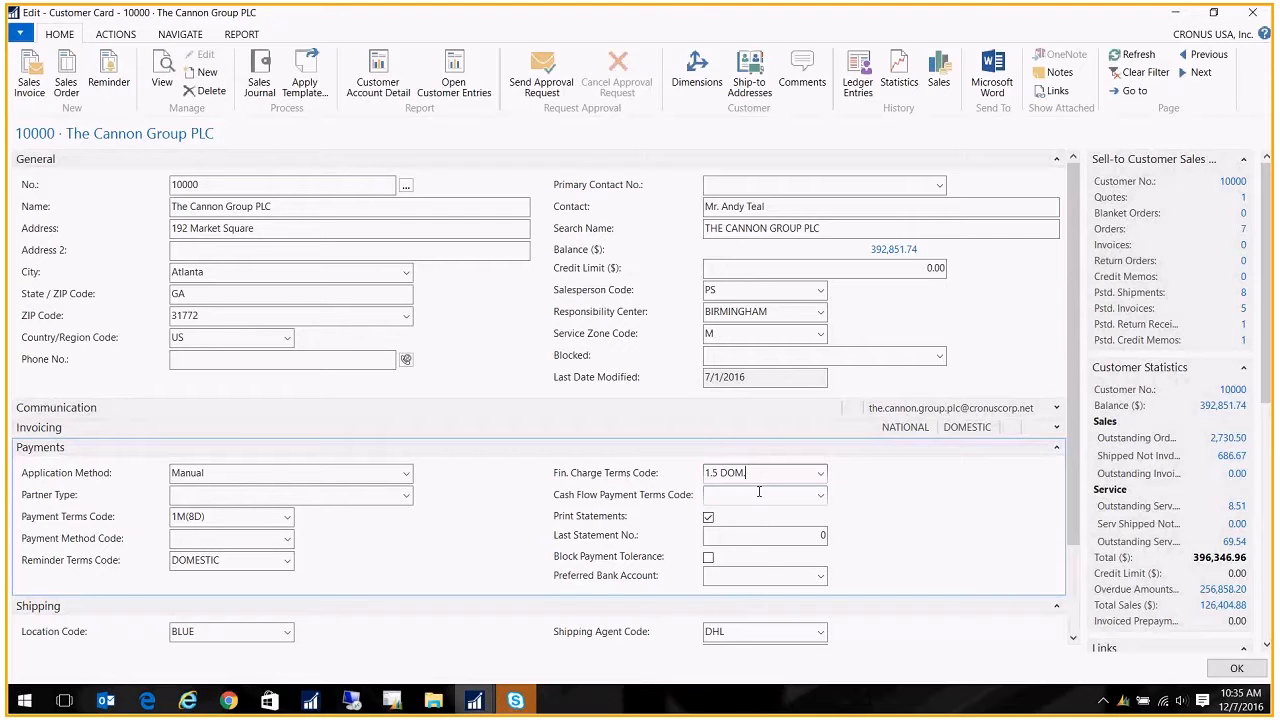
{"action": "mouse_move", "coordinate": [1056, 428]}
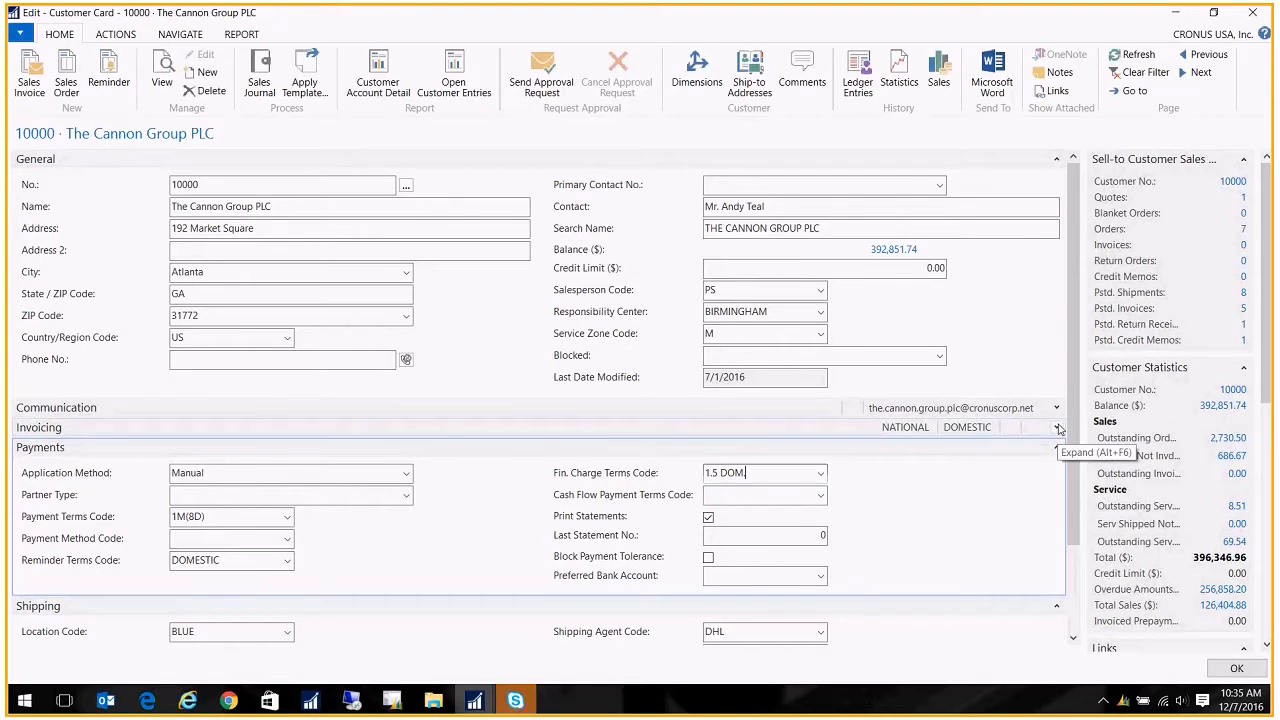
{"action": "left_click", "coordinate": [1056, 428]}
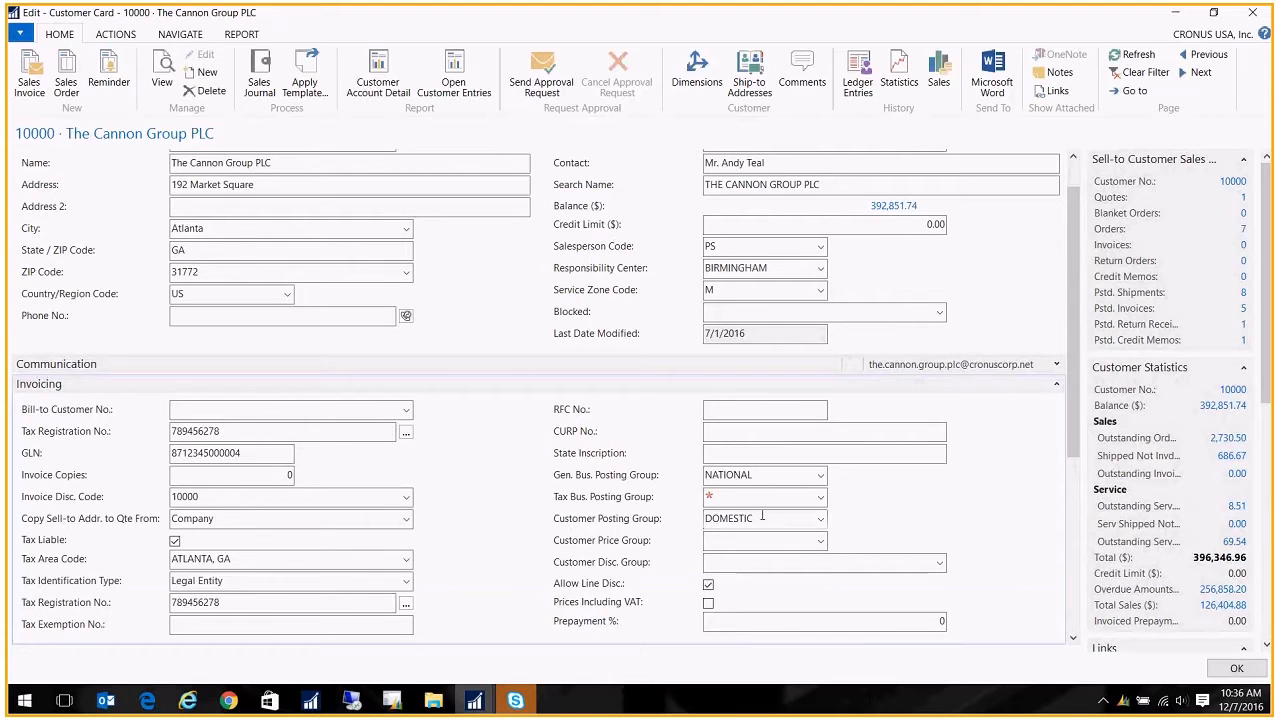
{"action": "left_click", "coordinate": [824, 518]}
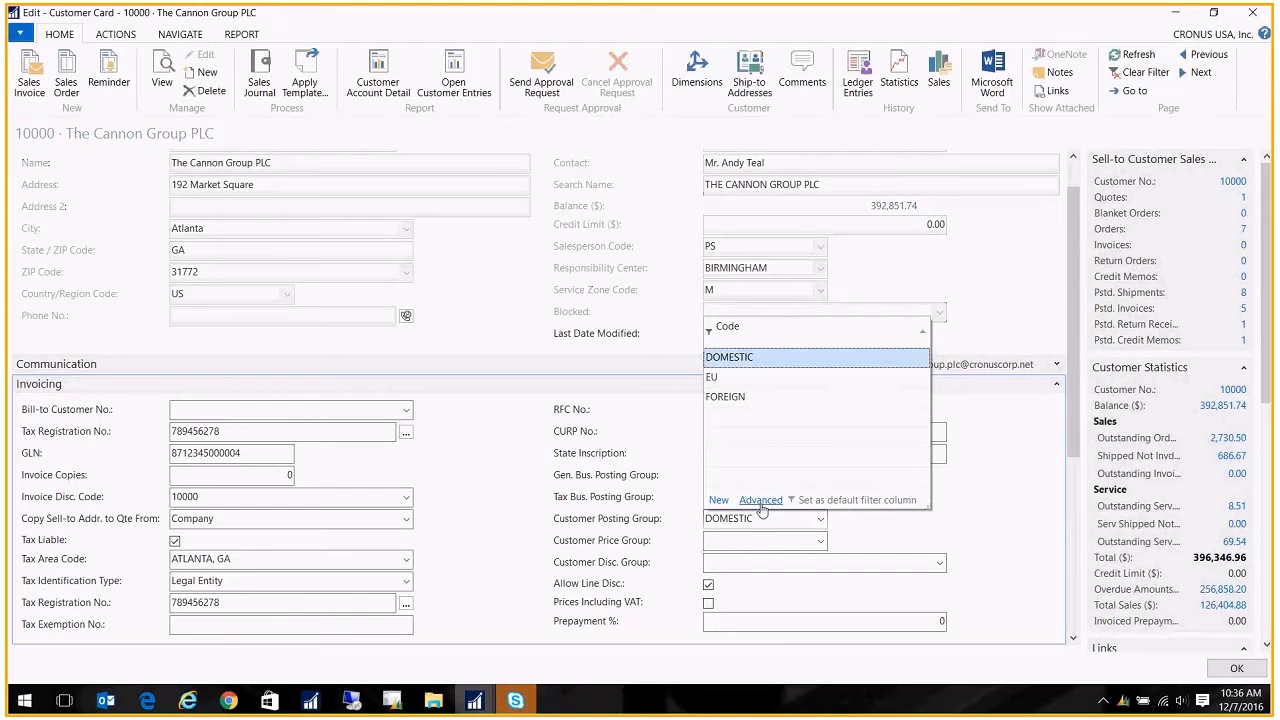
Check the DOMESTIC group's interest and additional fee accounts, cancel, and return to Financial Management.
{"action": "left_click", "coordinate": [760, 500]}
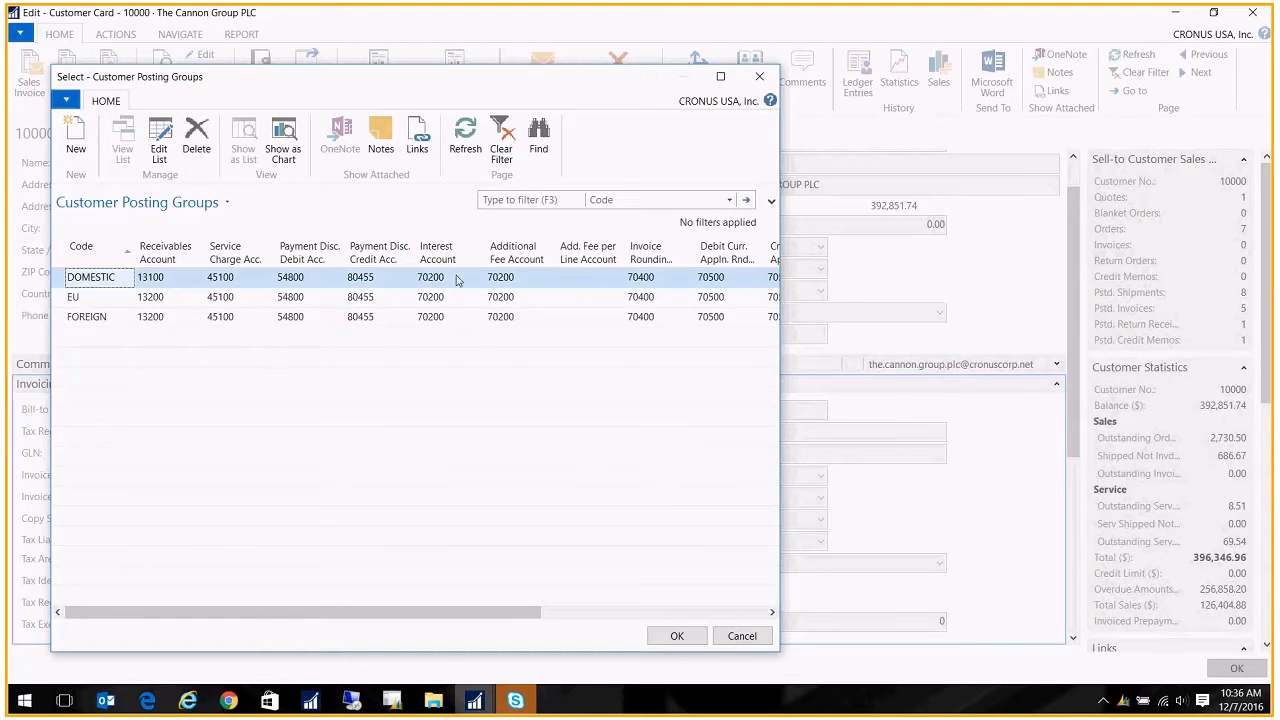
{"action": "left_click", "coordinate": [436, 276]}
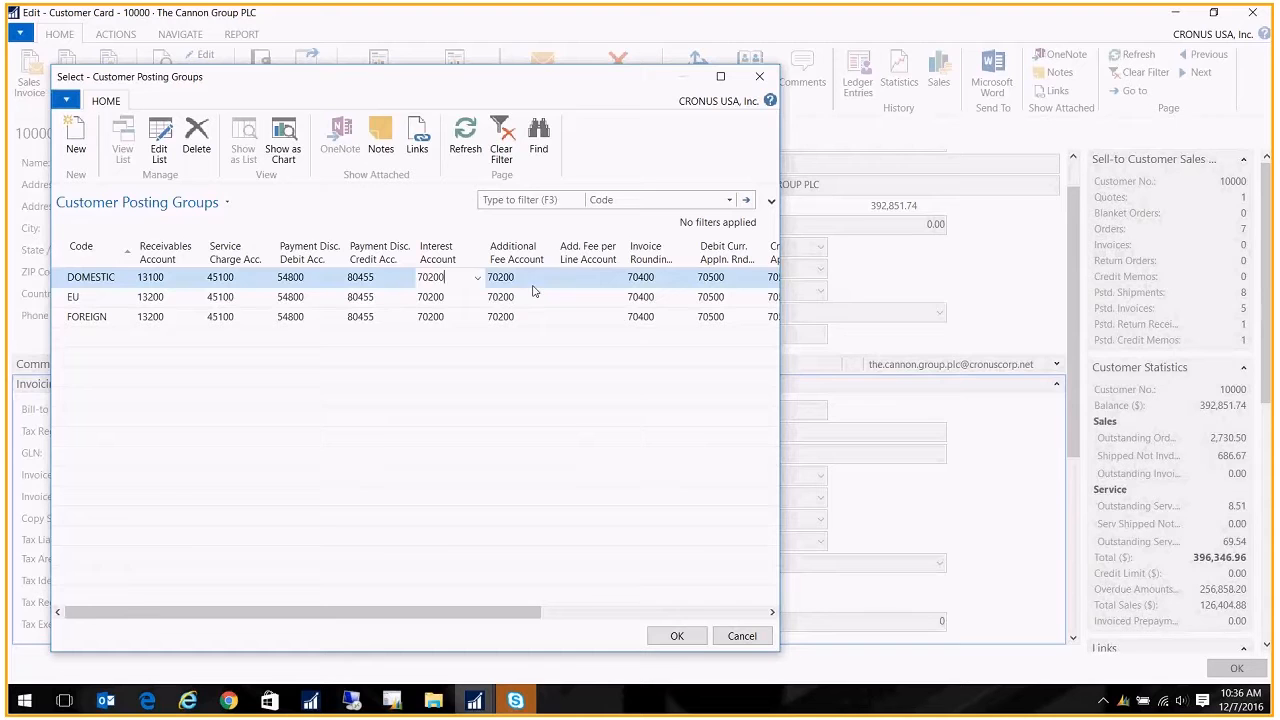
{"action": "left_click", "coordinate": [500, 276]}
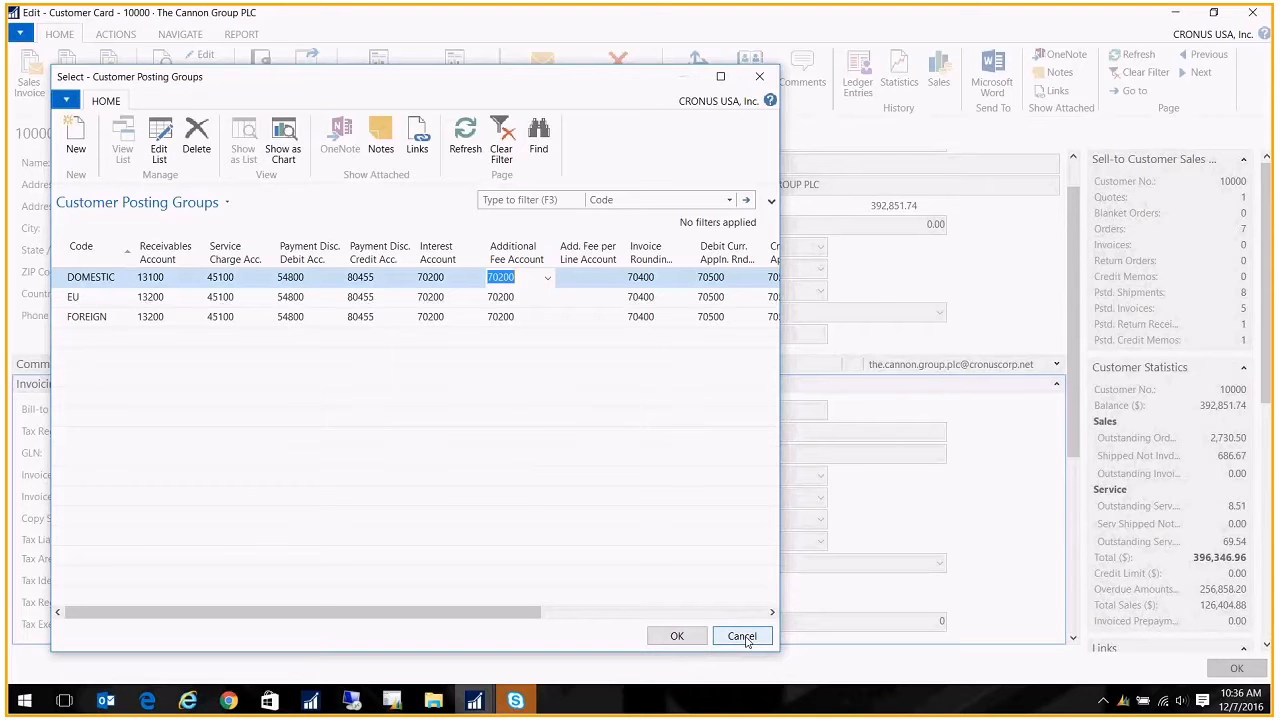
{"action": "left_click", "coordinate": [742, 636]}
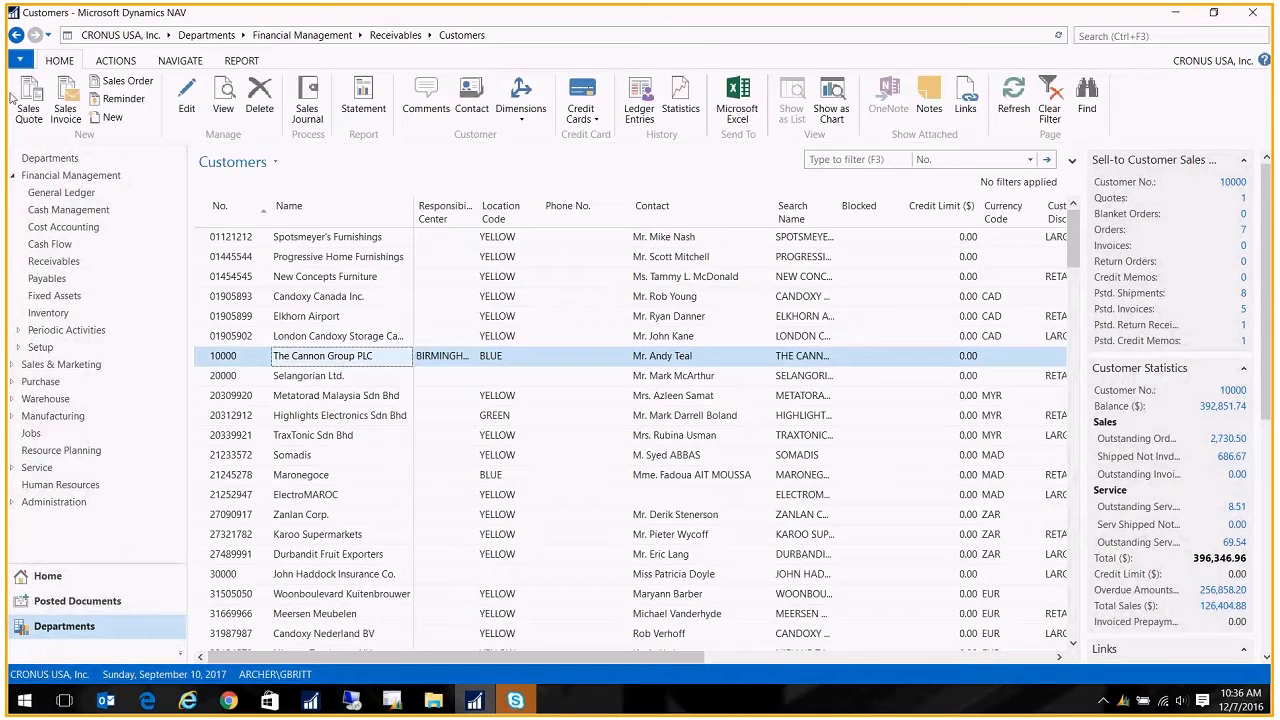
{"action": "left_click", "coordinate": [302, 36]}
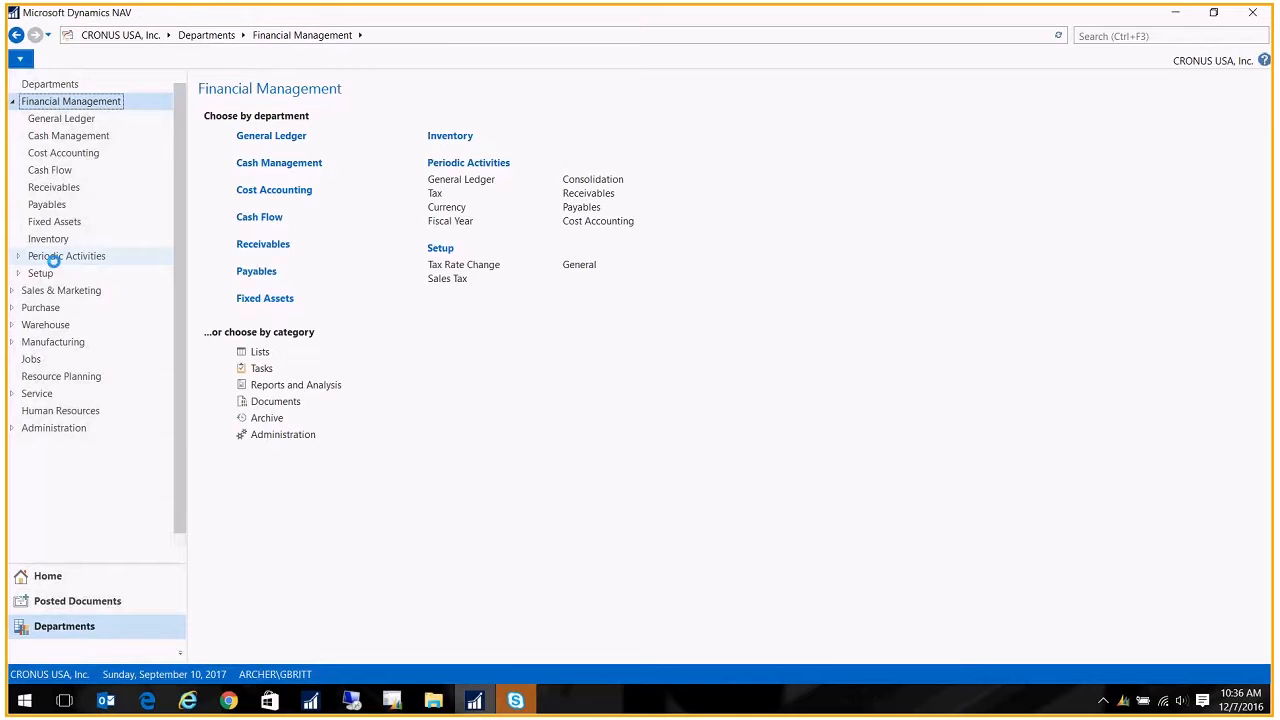
Navigate Periodic Activities > Receivables to the empty Finance Charge Memos list.
{"action": "left_click", "coordinate": [84, 256]}
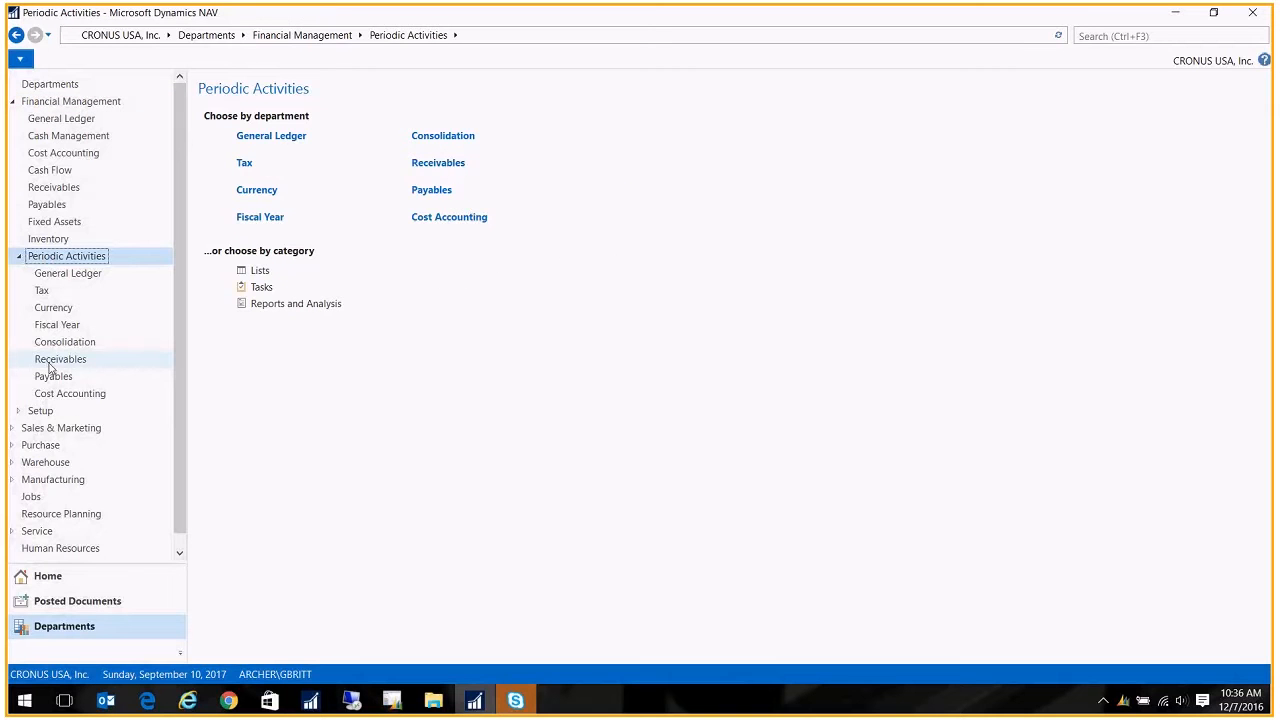
{"action": "left_click", "coordinate": [60, 360]}
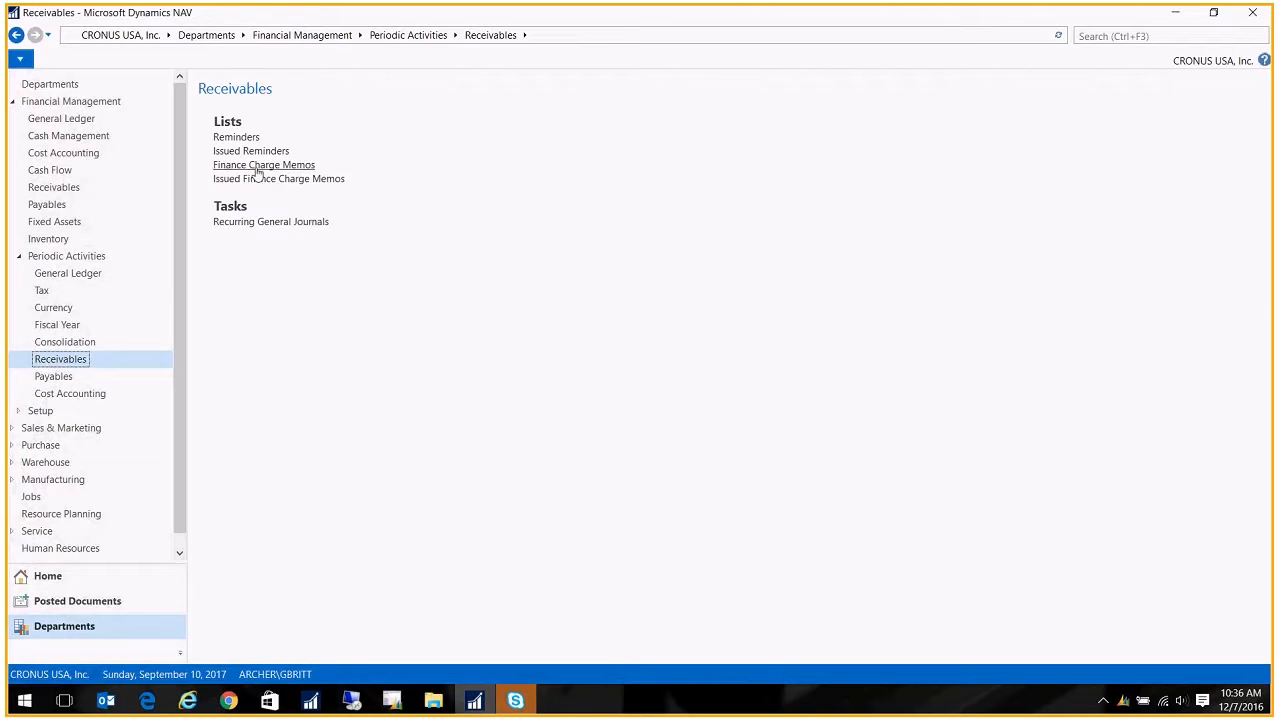
{"action": "left_click", "coordinate": [264, 164]}
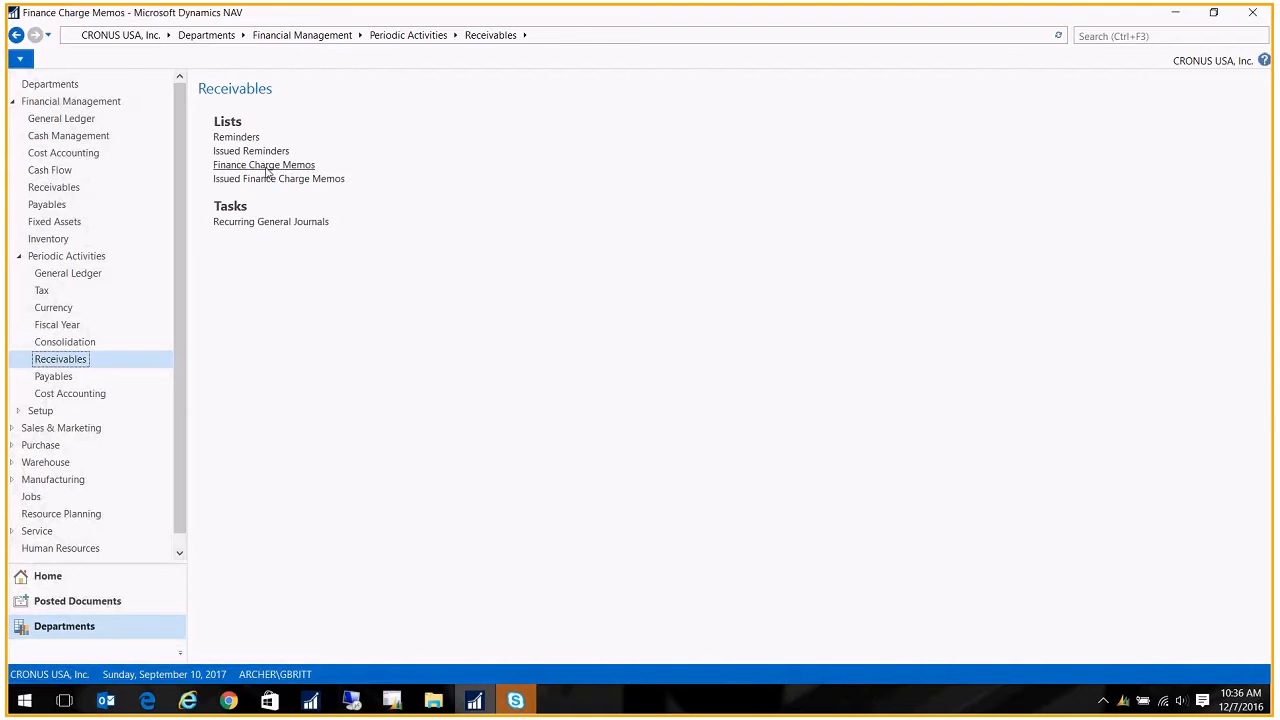
{"action": "left_click", "coordinate": [264, 164]}
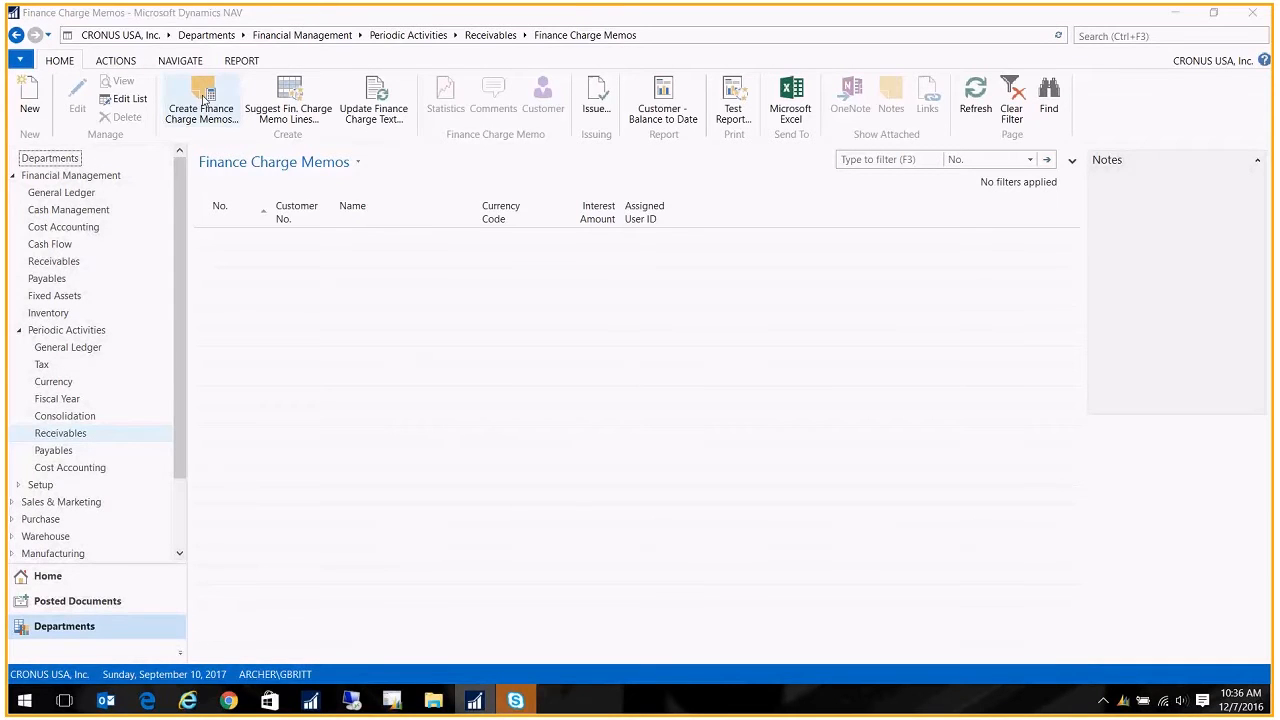
Create finance charge memos with posting and document dates 9/30/2017, producing memos 1033–1047.
{"action": "left_click", "coordinate": [200, 100]}
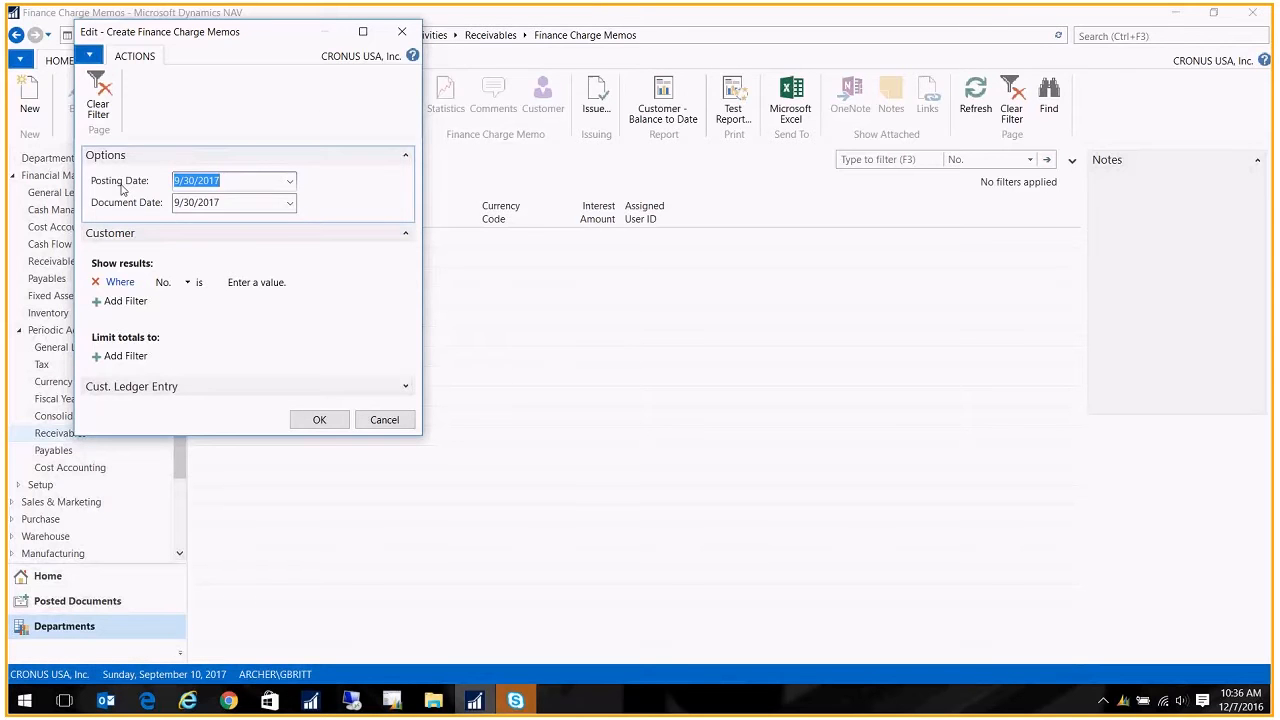
{"action": "mouse_move", "coordinate": [316, 456]}
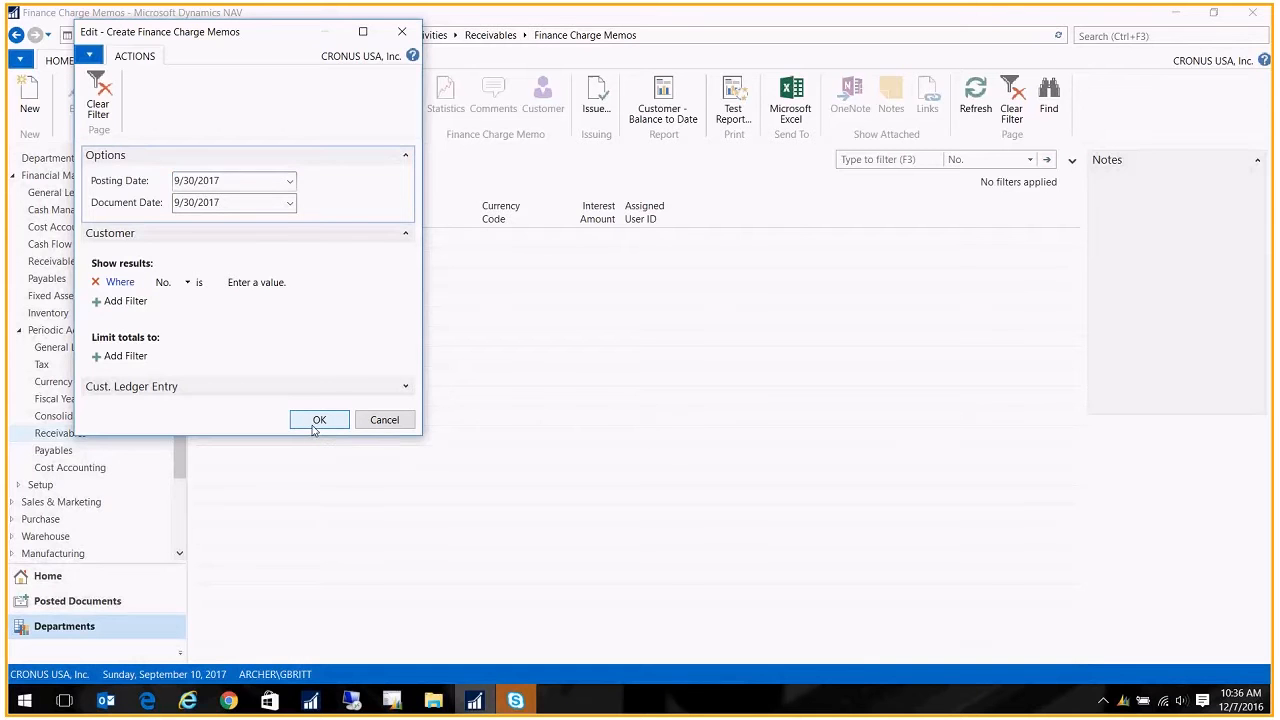
{"action": "left_click", "coordinate": [320, 420]}
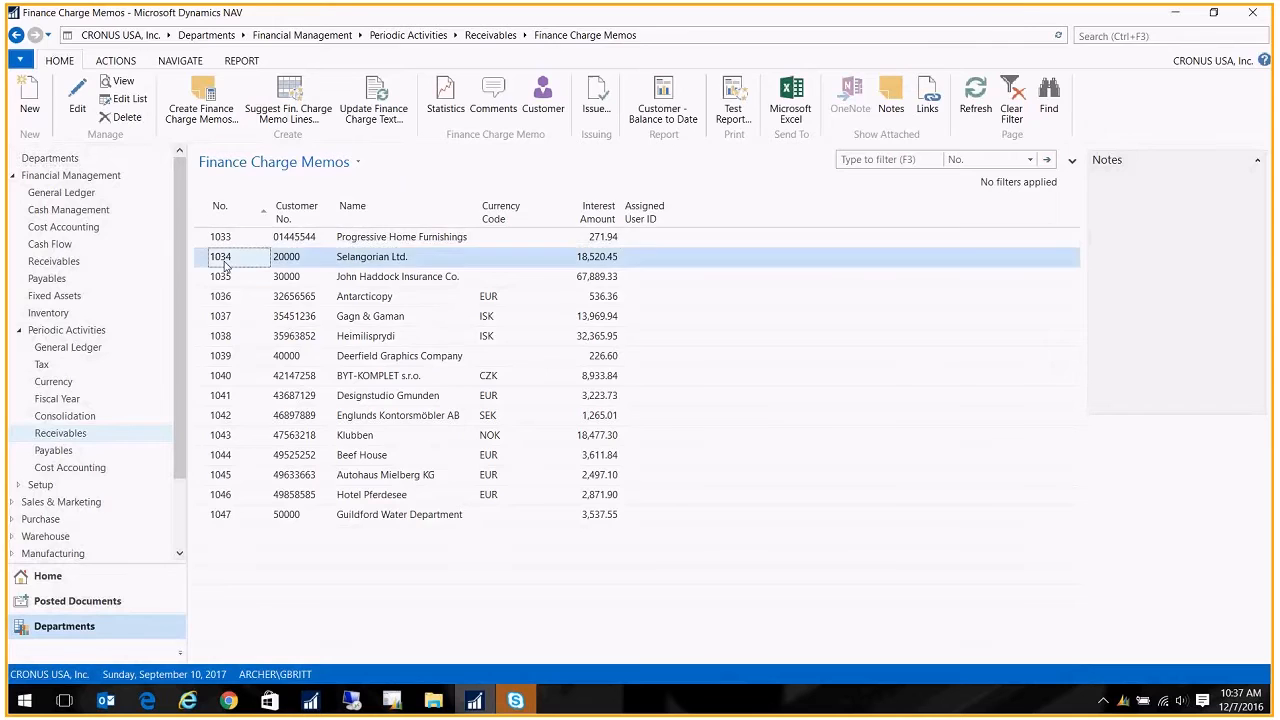
Review memo 1034 for Selangorian Ltd. with its 1.5% charge lines totaling 165,786.42.
{"action": "double_click", "coordinate": [220, 256]}
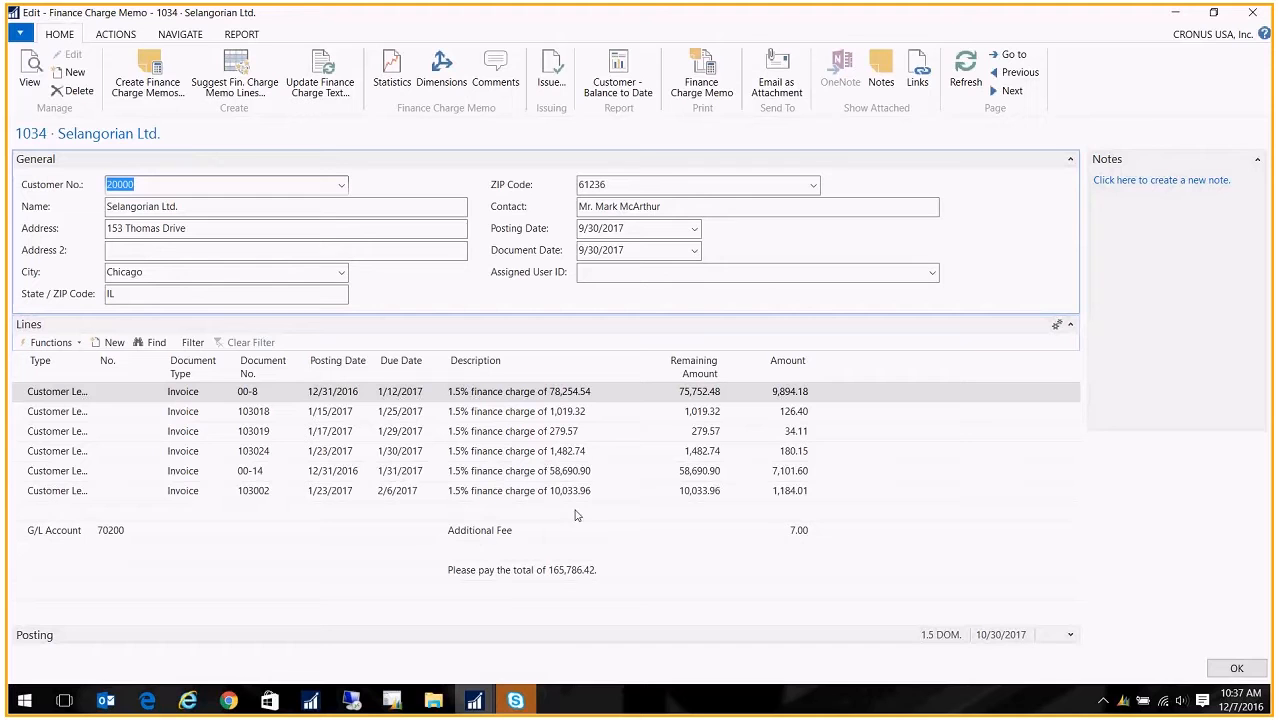
{"action": "mouse_move", "coordinate": [496, 384]}
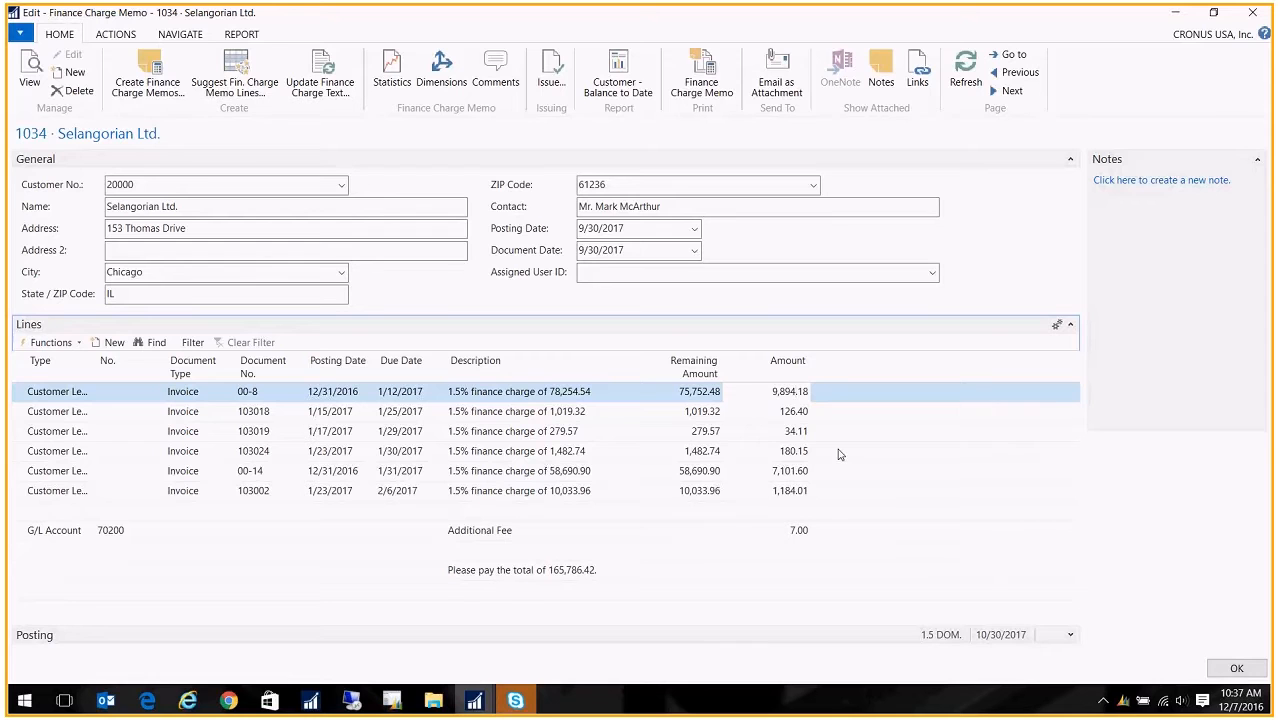
{"action": "mouse_move", "coordinate": [688, 568]}
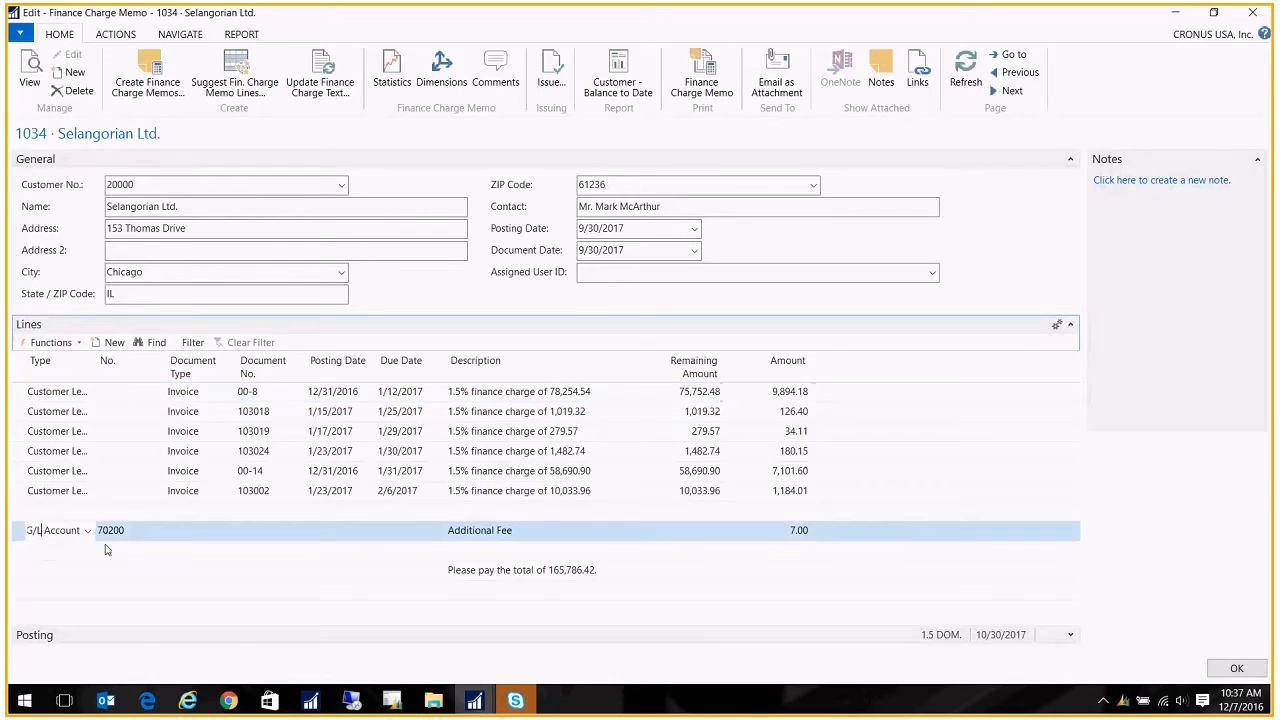
{"action": "mouse_move", "coordinate": [824, 548]}
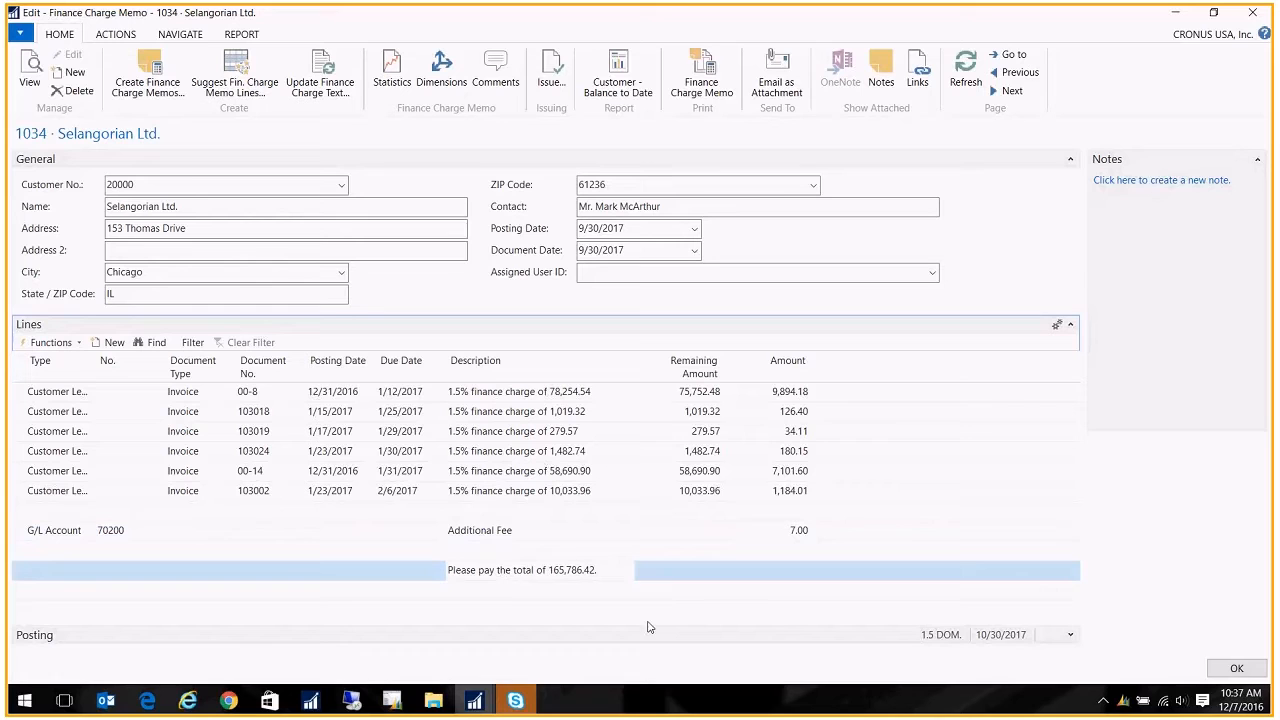
{"action": "mouse_move", "coordinate": [626, 610]}
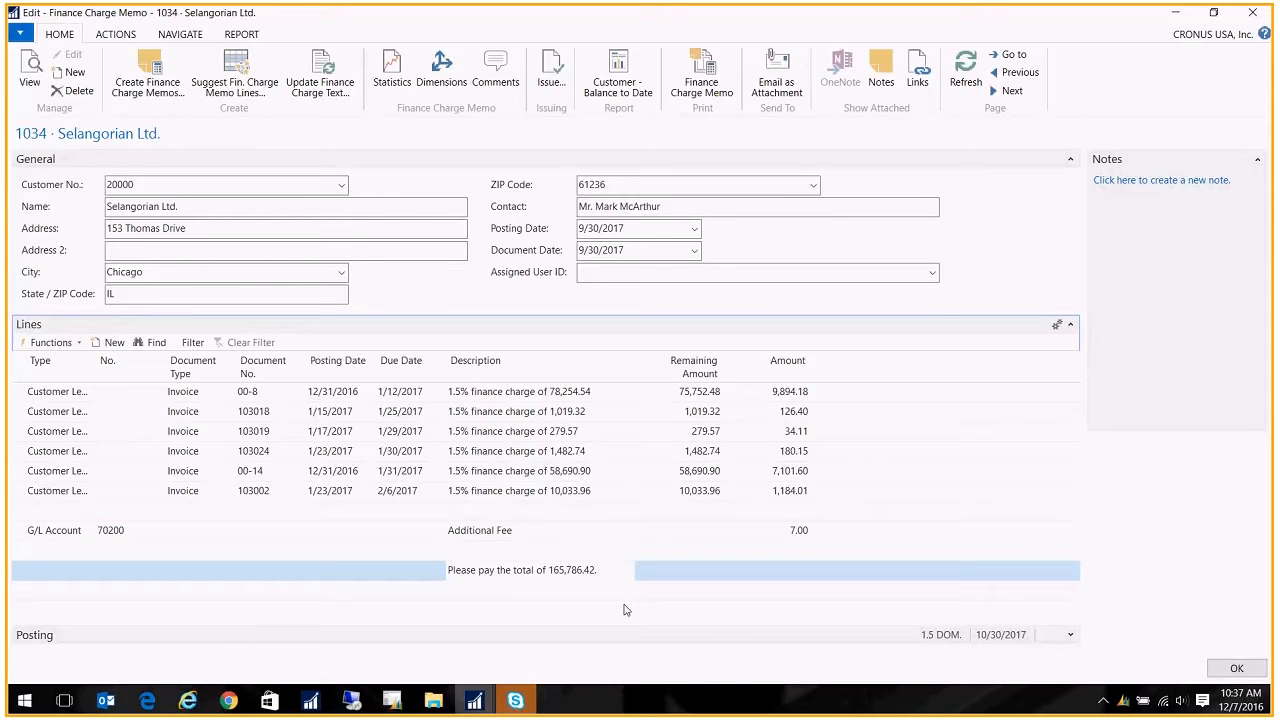
{"action": "mouse_move", "coordinate": [632, 600]}
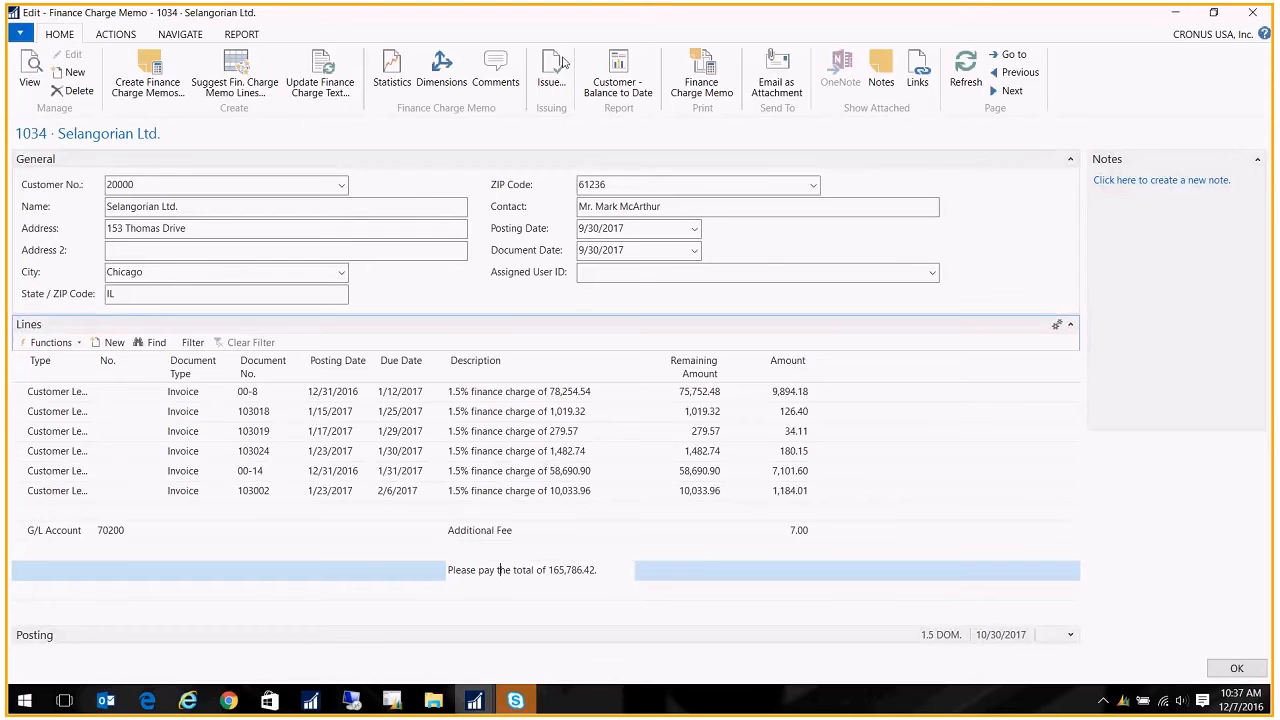
{"action": "mouse_move", "coordinate": [552, 70]}
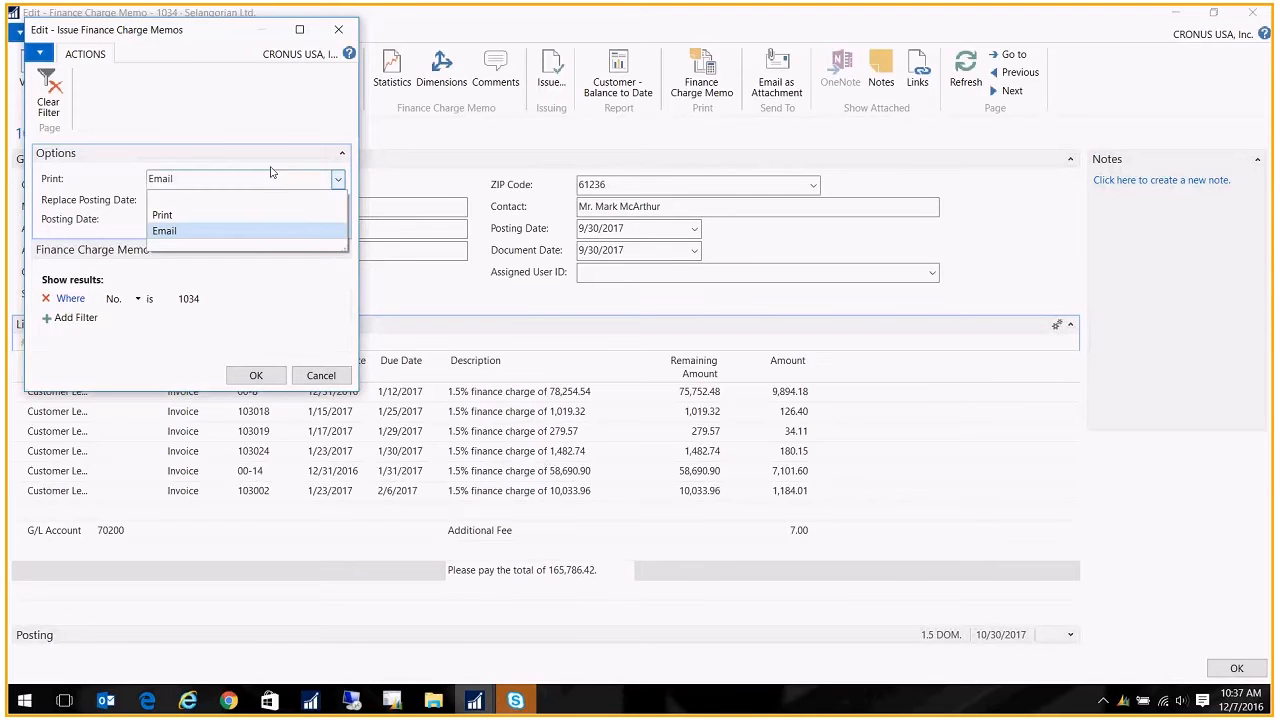
Issue memo 1034 with the Print option so it leaves the open memos list.
{"action": "left_click", "coordinate": [160, 214]}
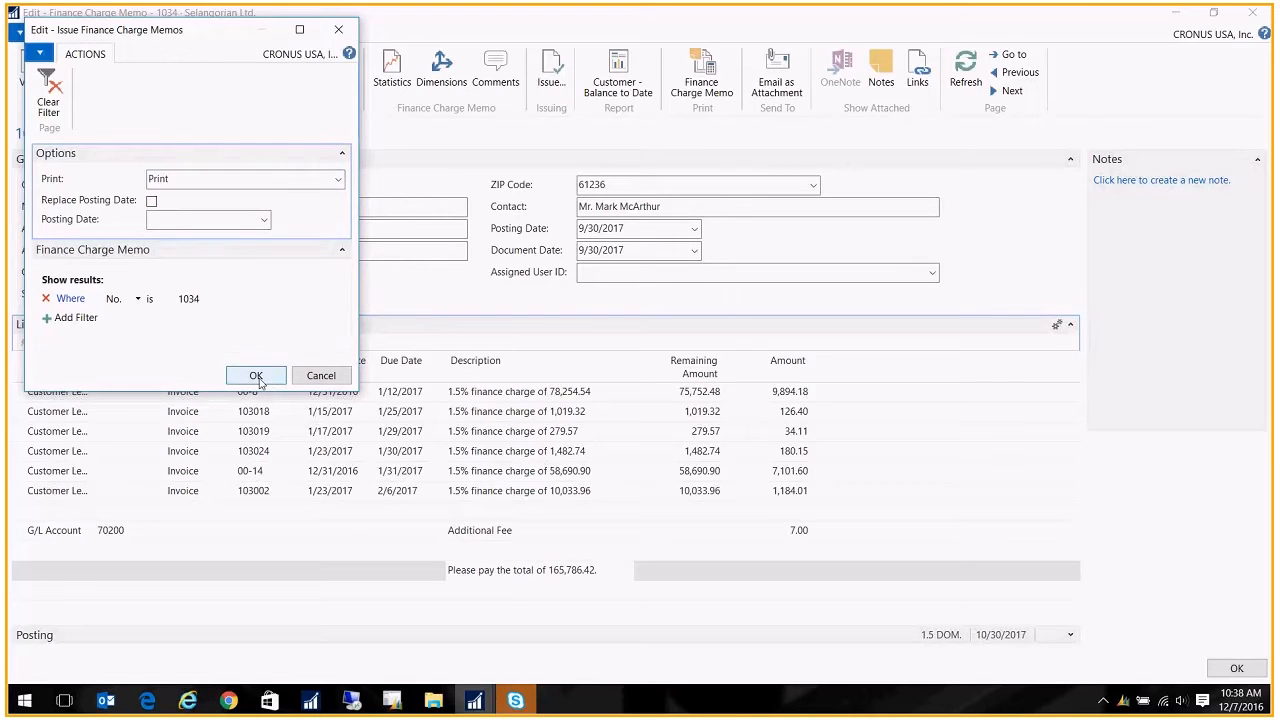
{"action": "left_click", "coordinate": [256, 376]}
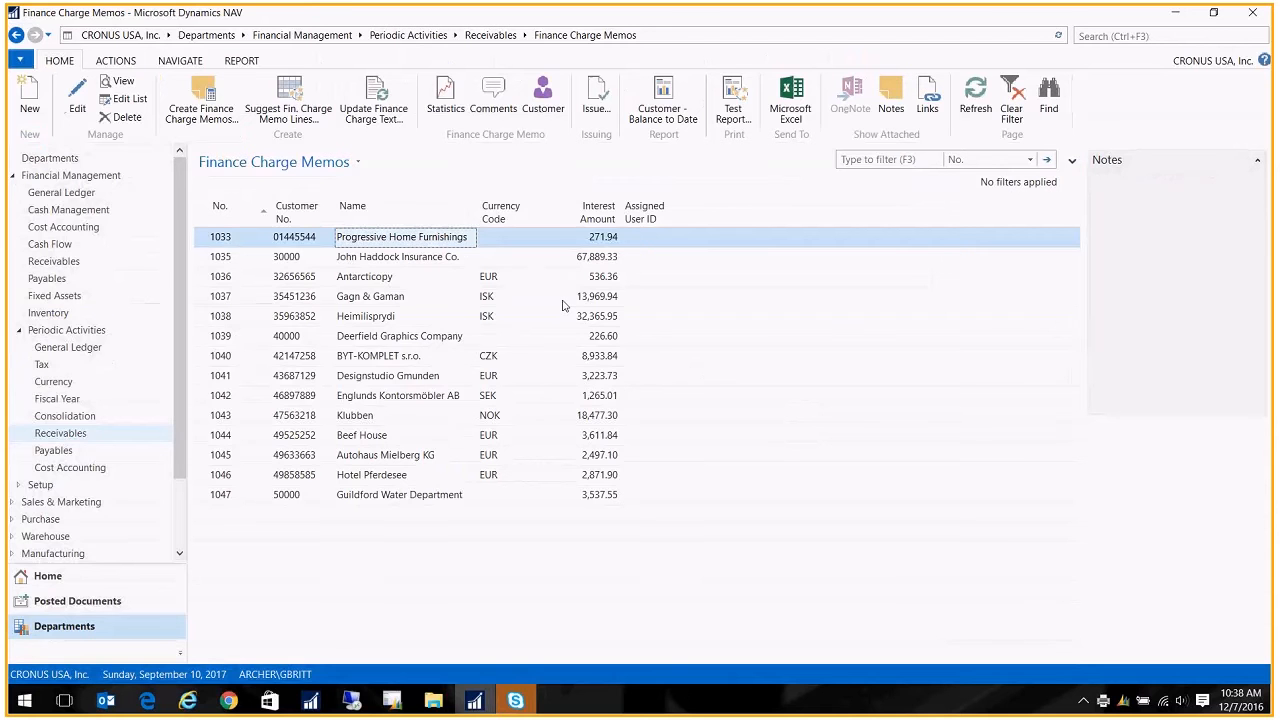
{"action": "mouse_move", "coordinate": [16, 36]}
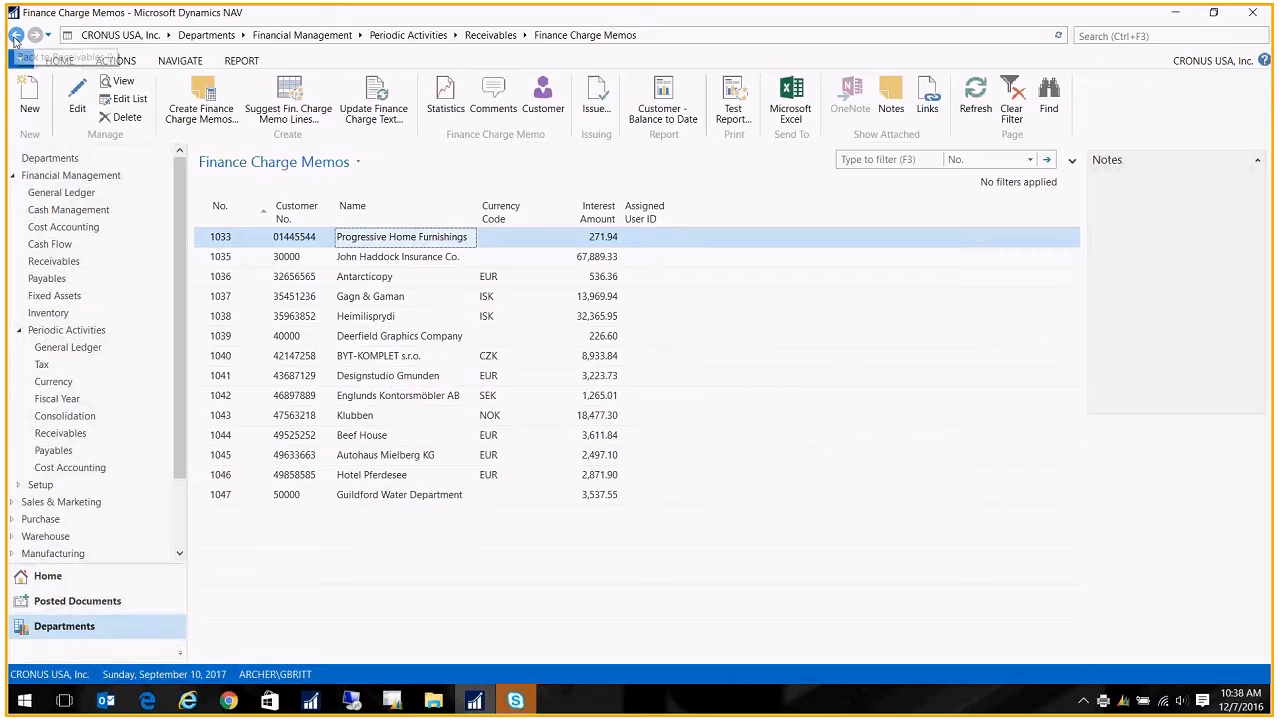
From Receivables, locate issued memo 106002 for Selangorian Ltd. in Issued Finance Charge Memos and view it.
{"action": "left_click", "coordinate": [16, 36]}
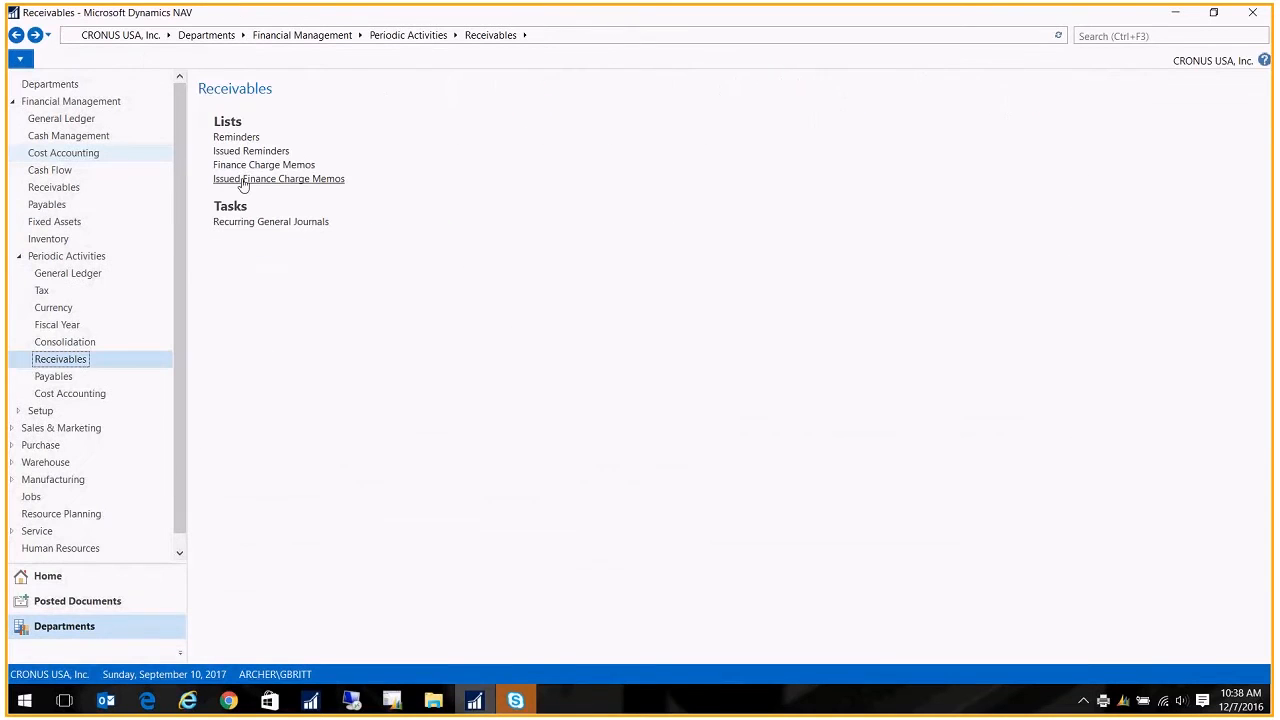
{"action": "left_click", "coordinate": [280, 178]}
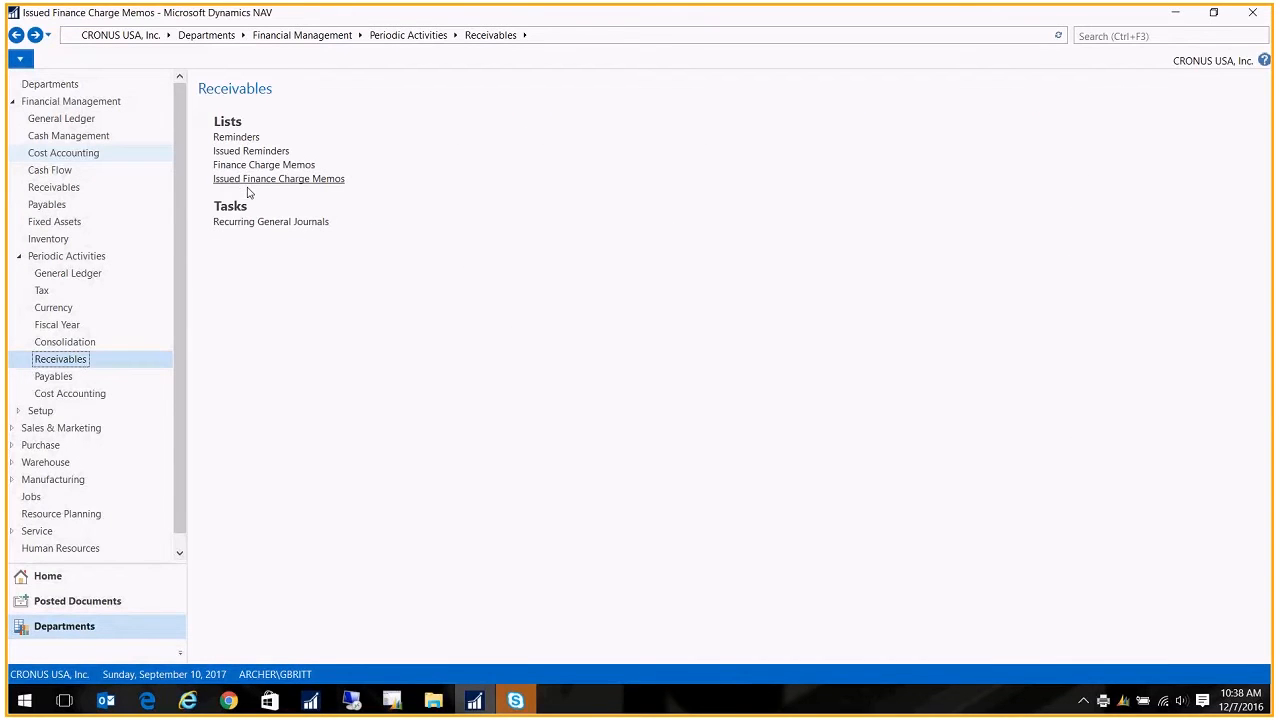
{"action": "left_click", "coordinate": [280, 178]}
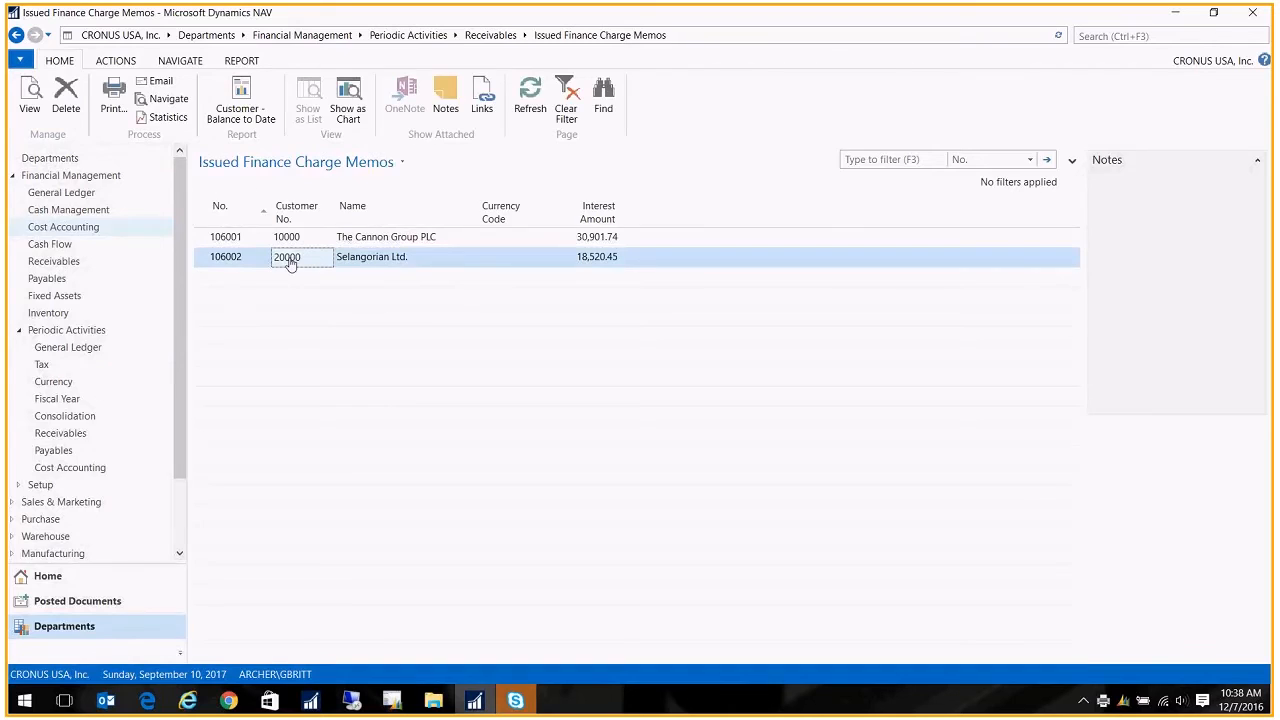
{"action": "double_click", "coordinate": [300, 256]}
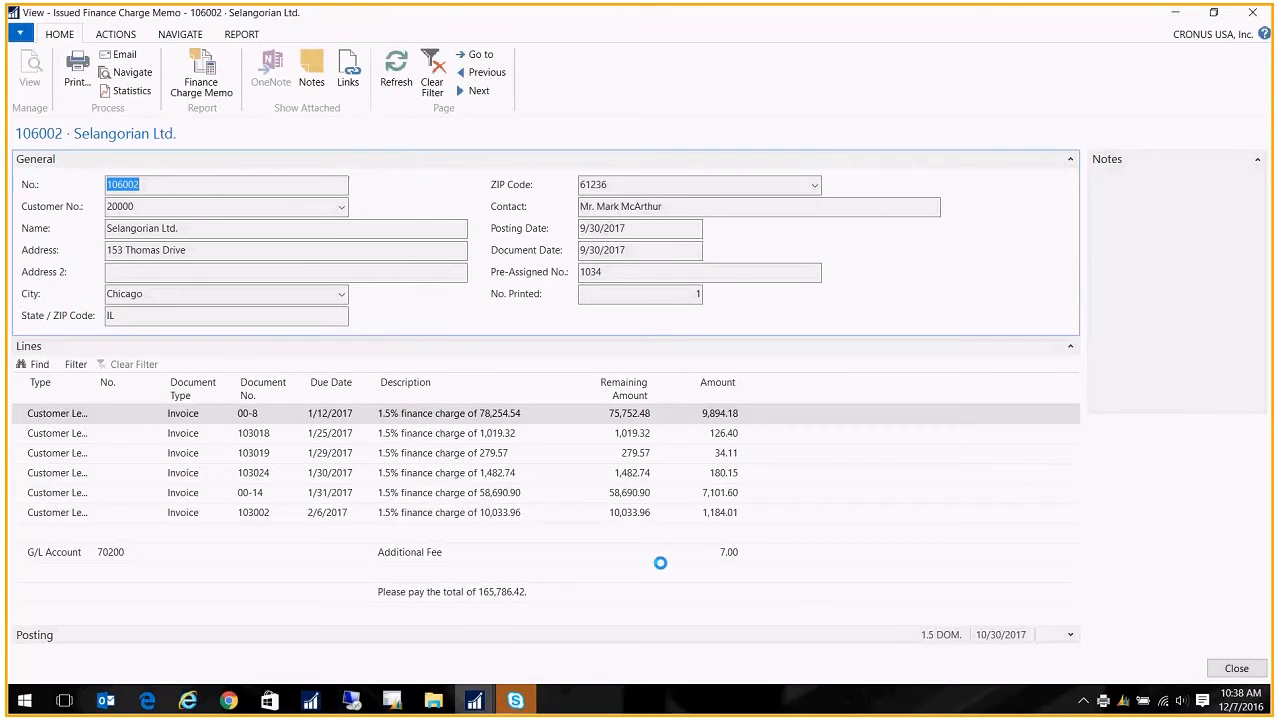
Preview the printout of issued memo 106002 and leave the issued memo view.
{"action": "left_click", "coordinate": [76, 70]}
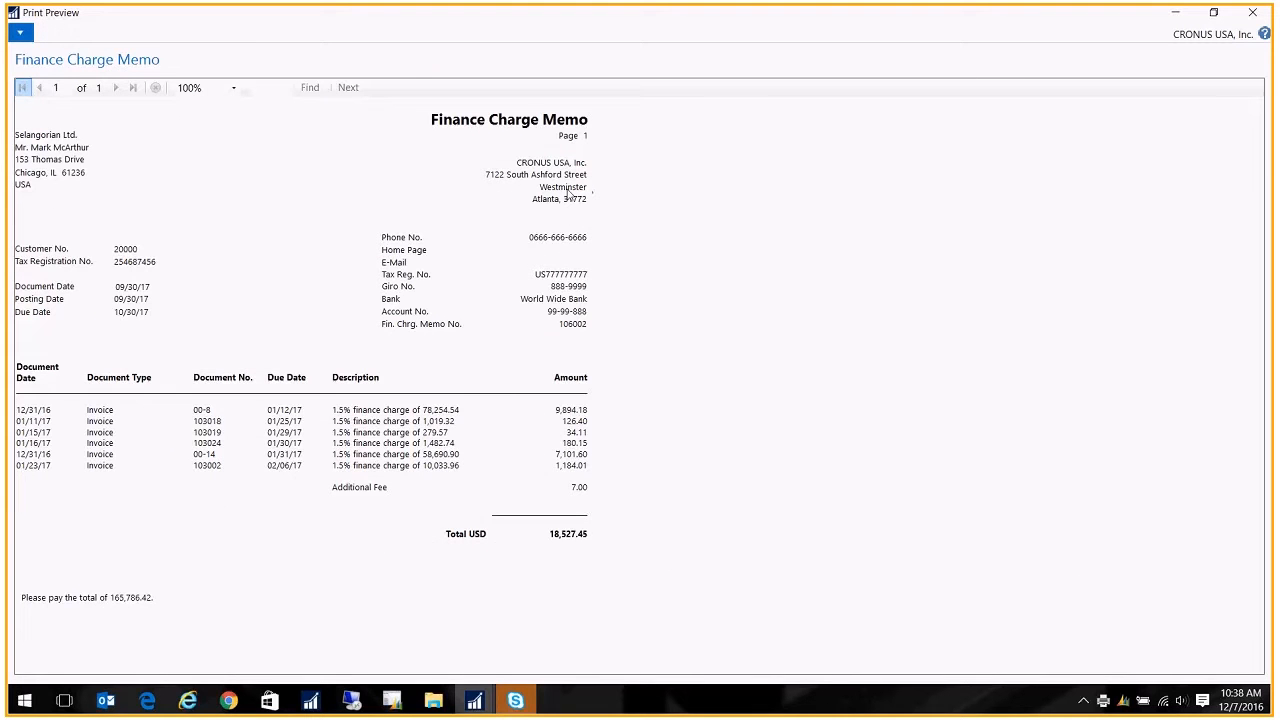
{"action": "mouse_move", "coordinate": [388, 512]}
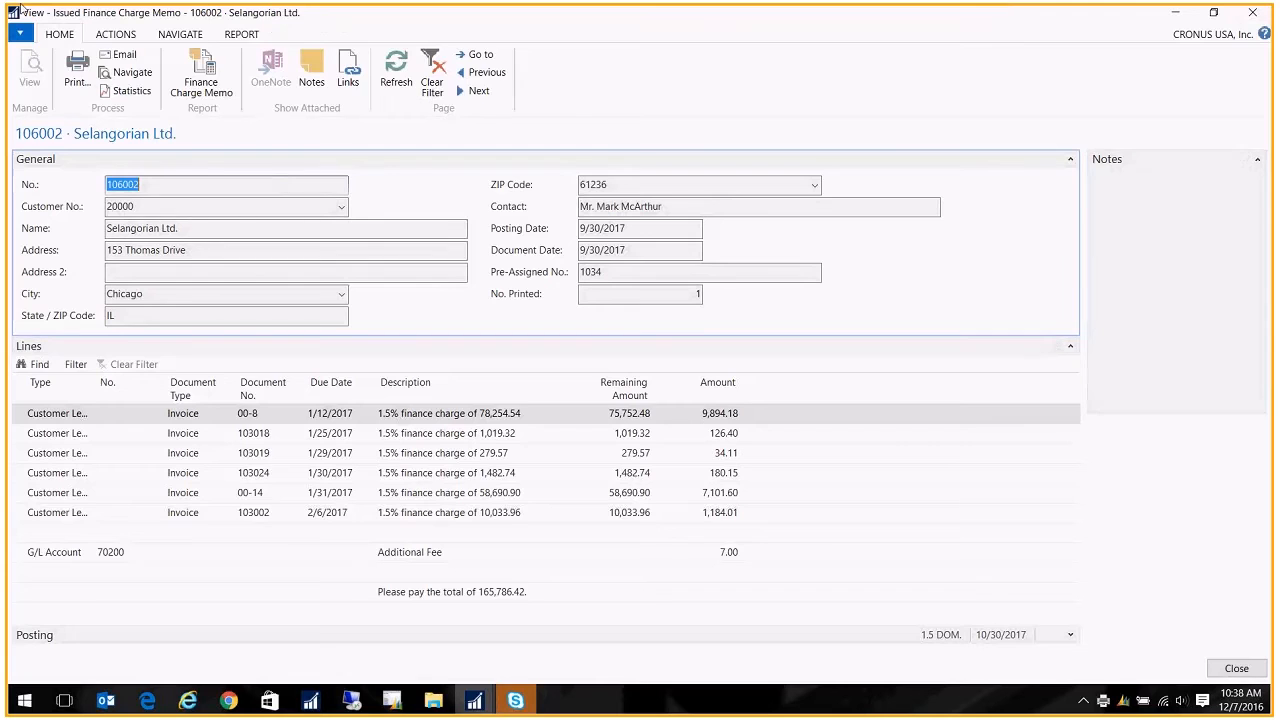
{"action": "left_click", "coordinate": [1236, 668]}
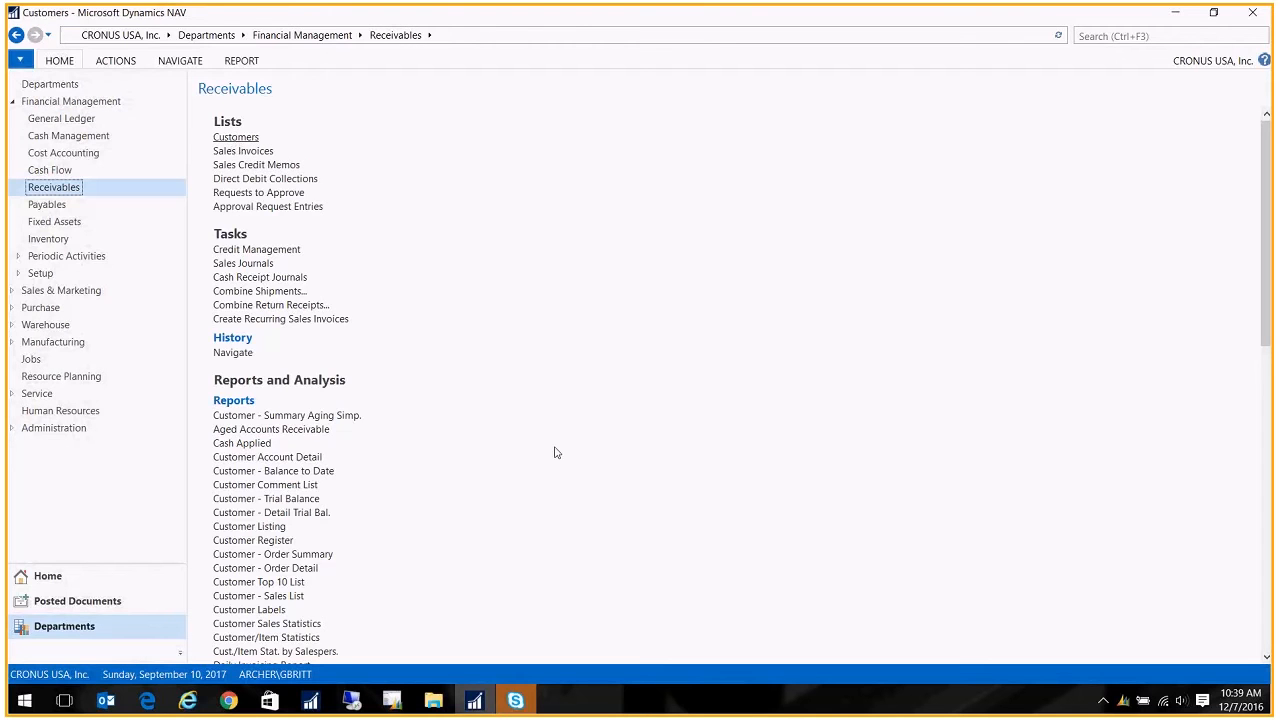
Open customer 20000 Selangorian Ltd.'s card and list its issued documents from Navigate.
{"action": "left_click", "coordinate": [236, 136]}
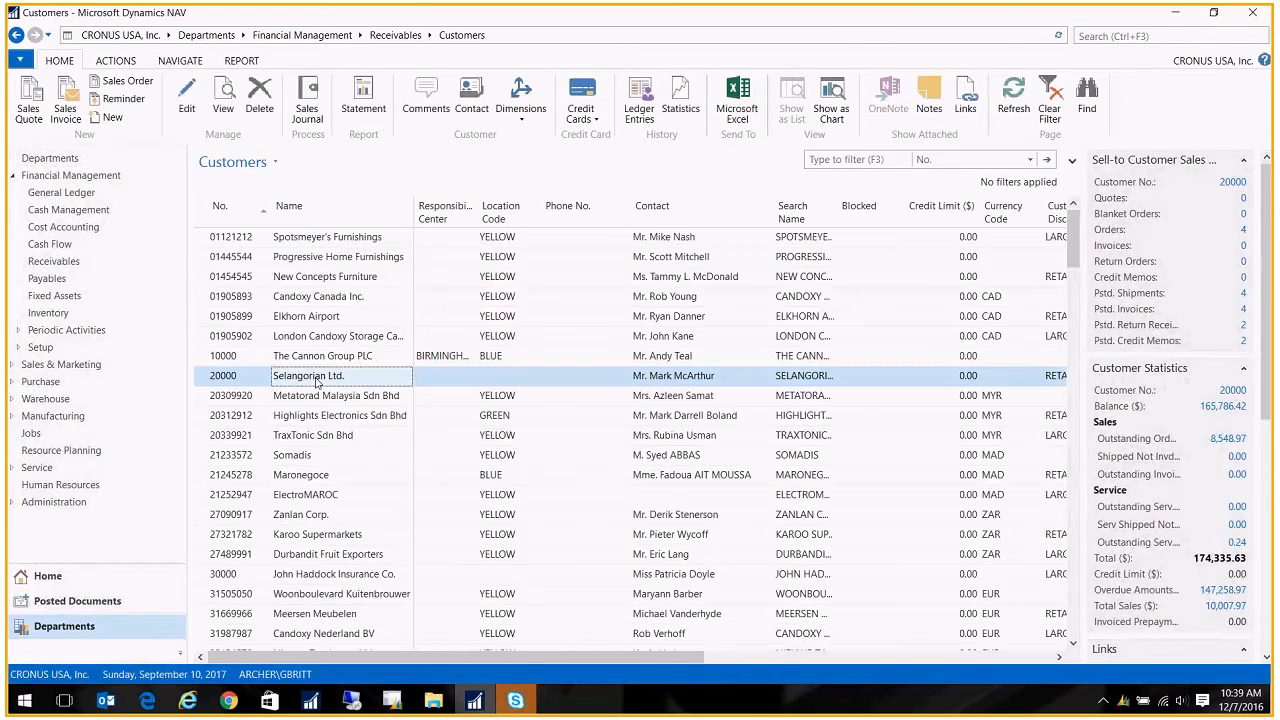
{"action": "double_click", "coordinate": [308, 376]}
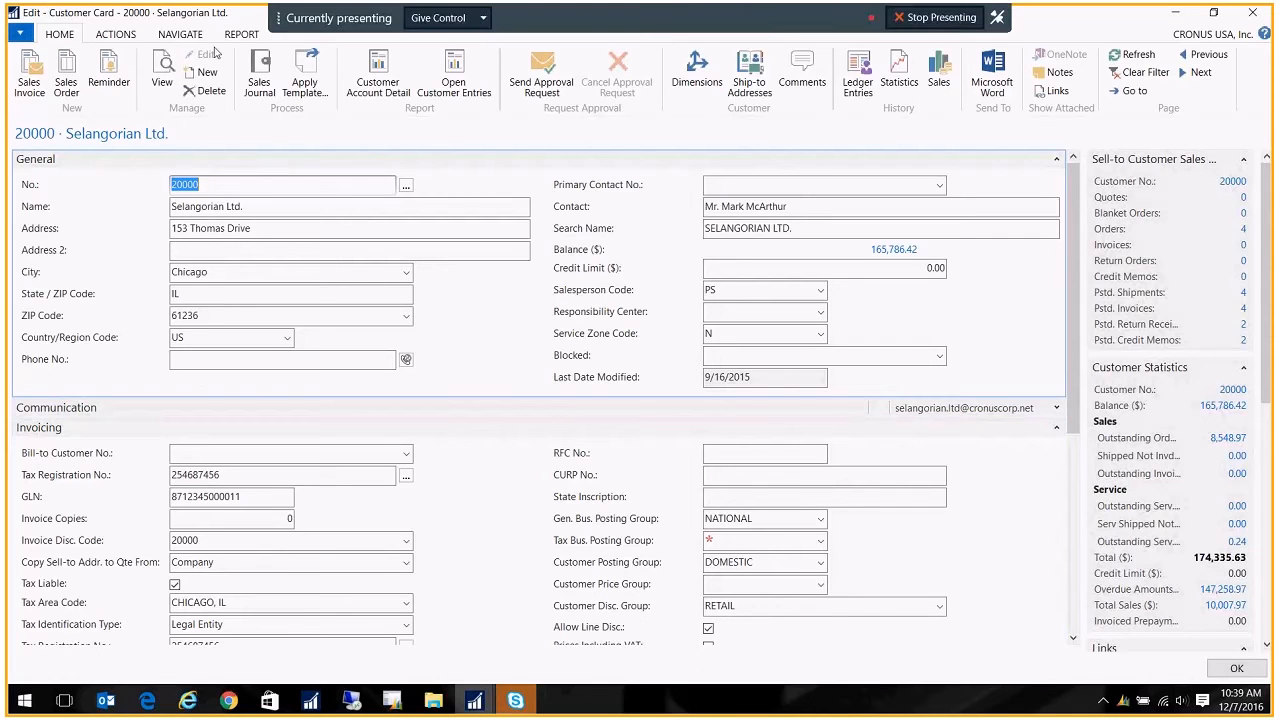
{"action": "left_click", "coordinate": [180, 32]}
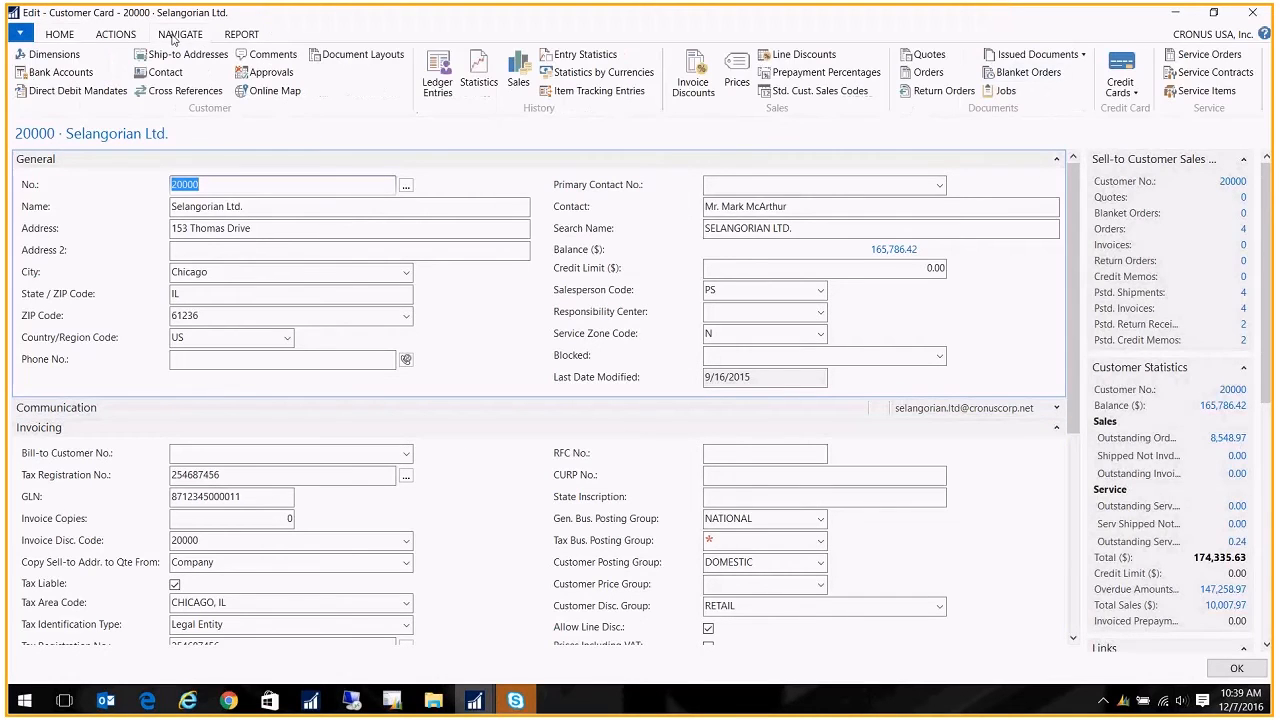
{"action": "left_click", "coordinate": [1032, 54]}
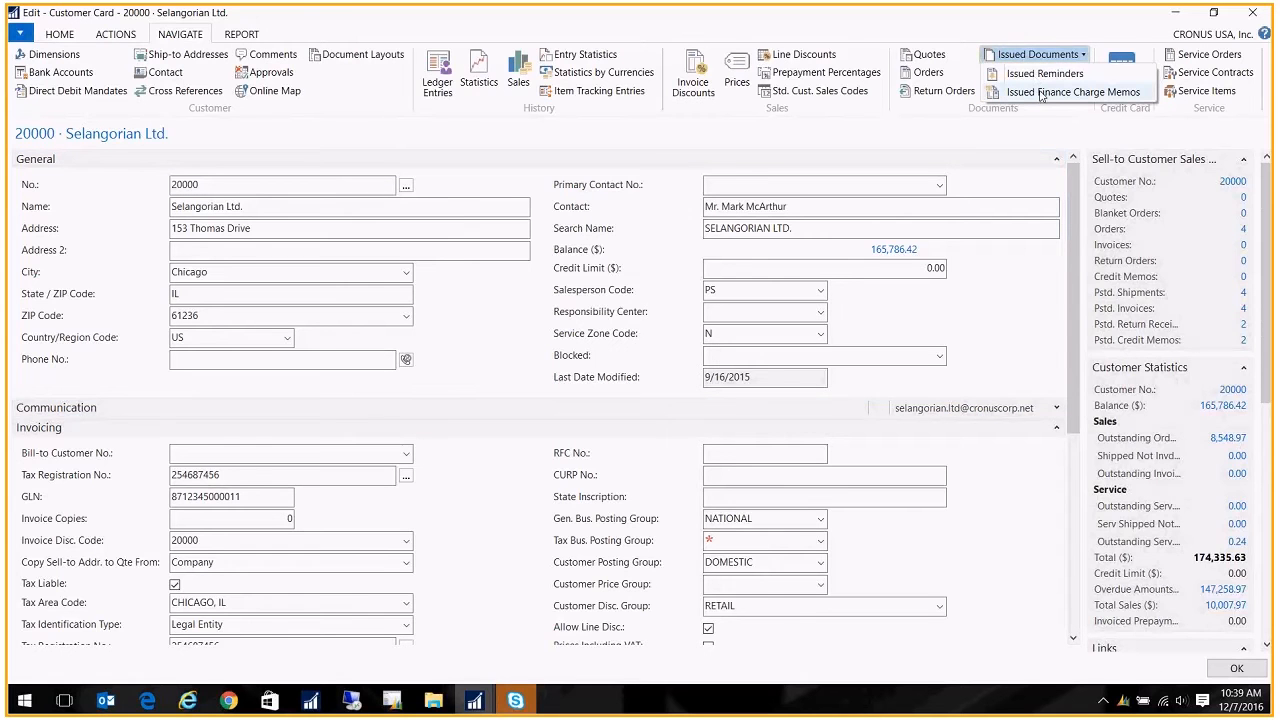
{"action": "left_click", "coordinate": [1074, 92]}
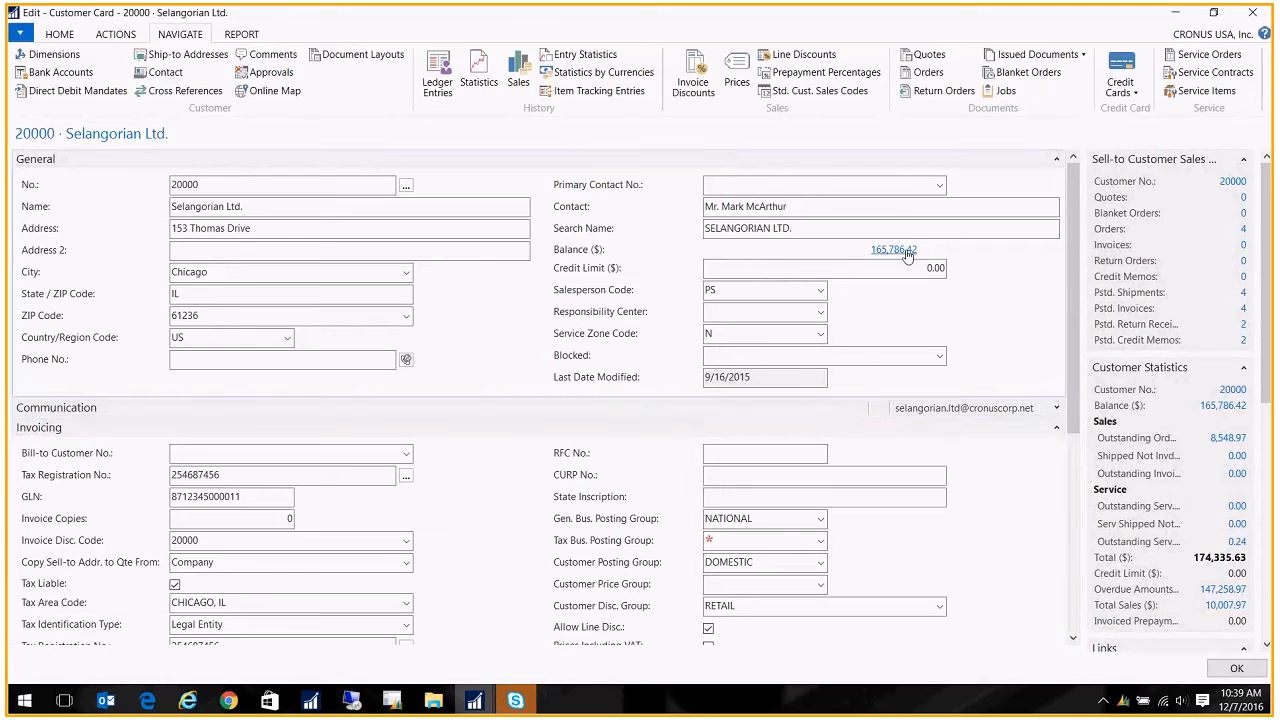
Open ledger entries from Balance (LCY) and check finance charge memo 106002 for 18,527.45.
{"action": "left_click", "coordinate": [892, 248]}
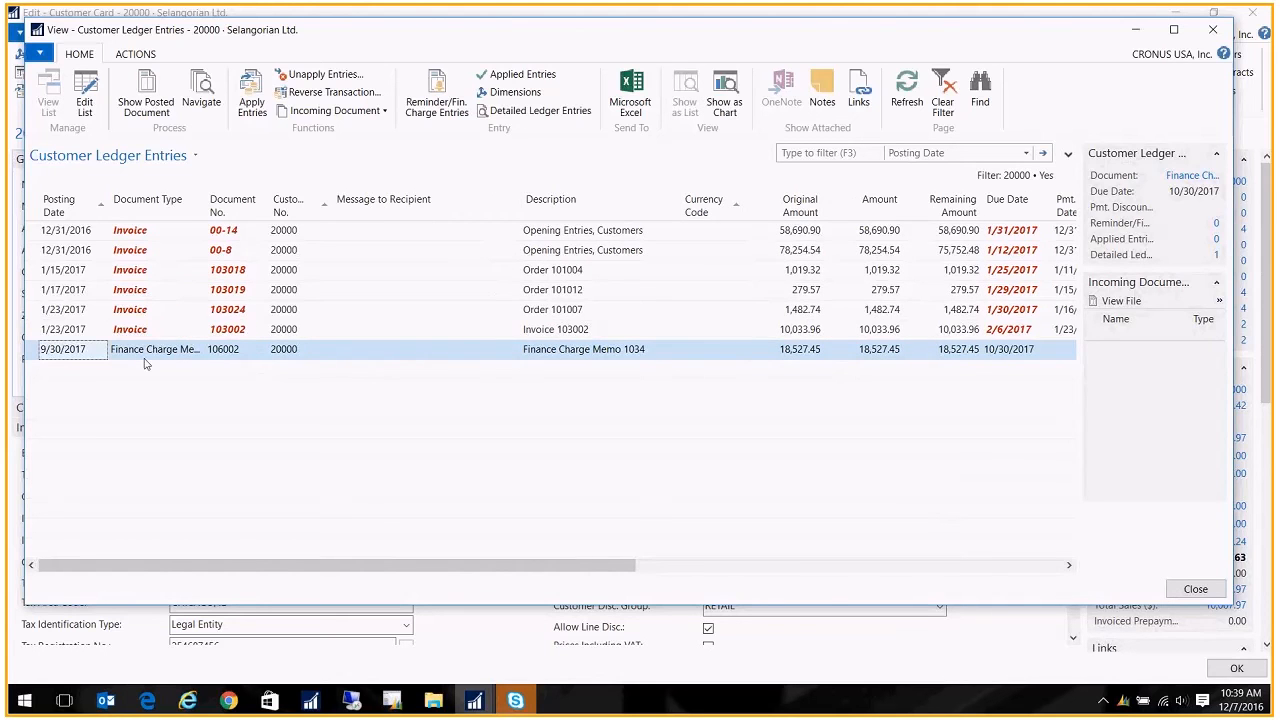
{"action": "left_click", "coordinate": [156, 348]}
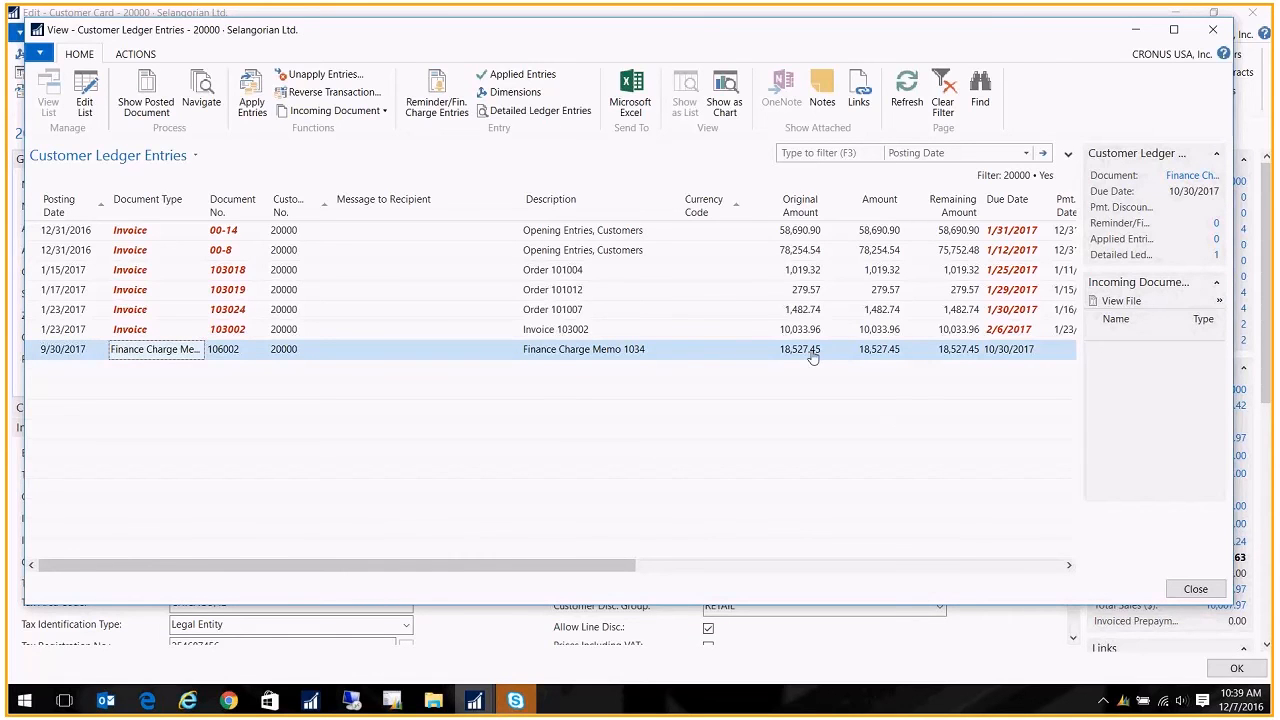
{"action": "left_click", "coordinate": [800, 348]}
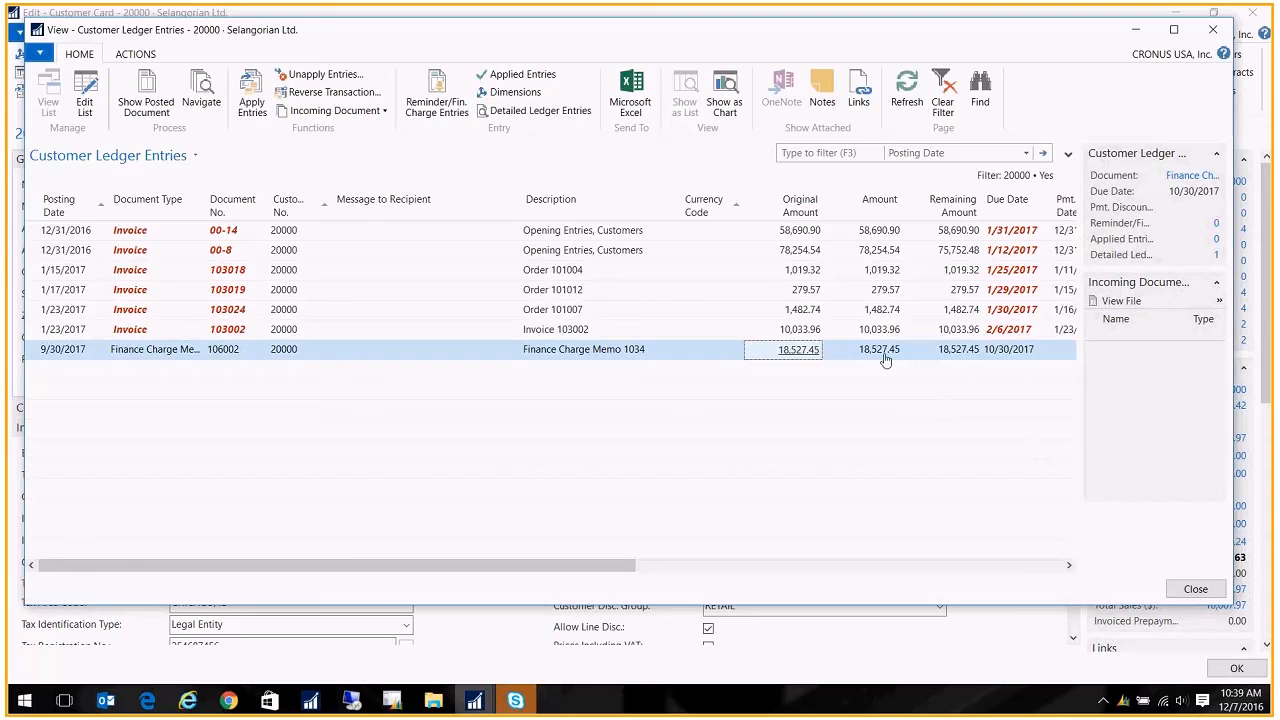